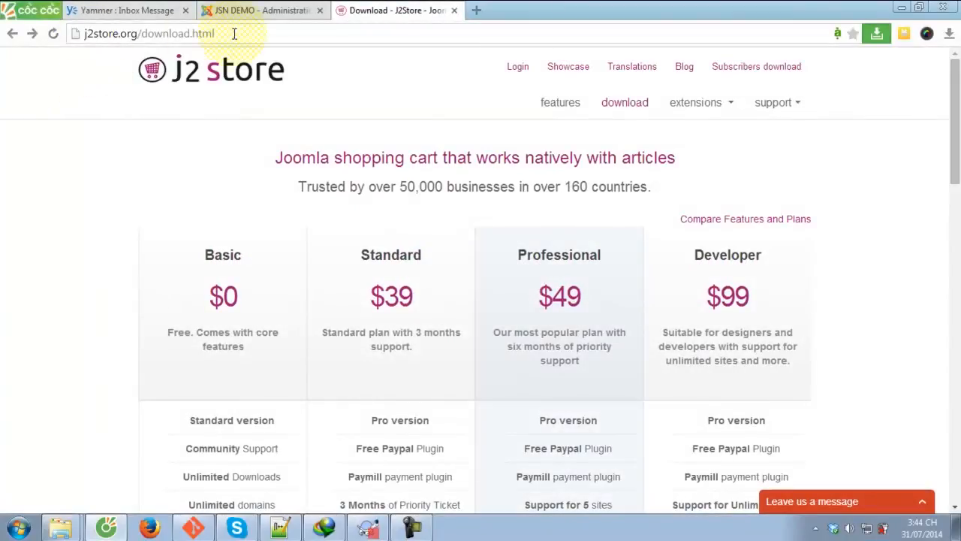
Scroll through the J2Store pricing plans and start the download under the free Basic plan.
{"action": "left_click", "coordinate": [147, 33]}
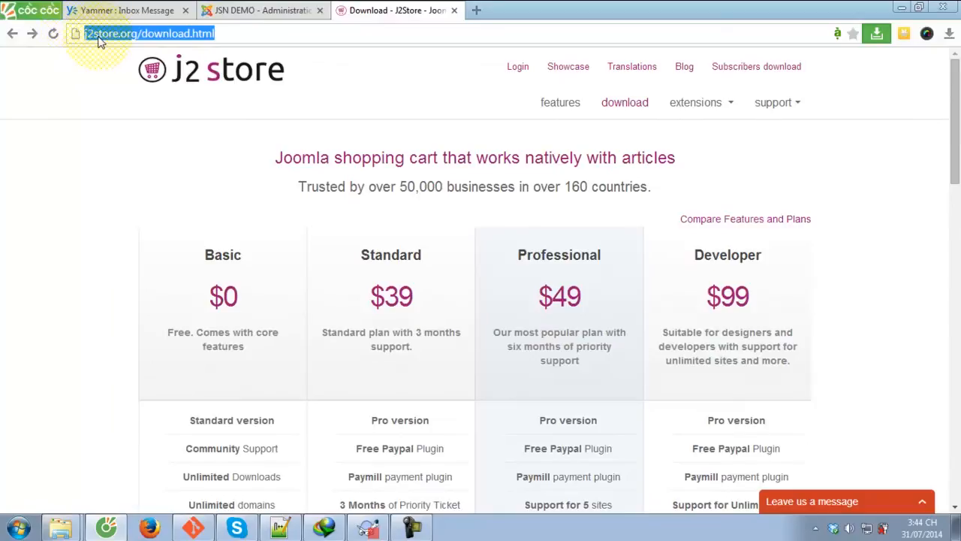
{"action": "mouse_move", "coordinate": [210, 42]}
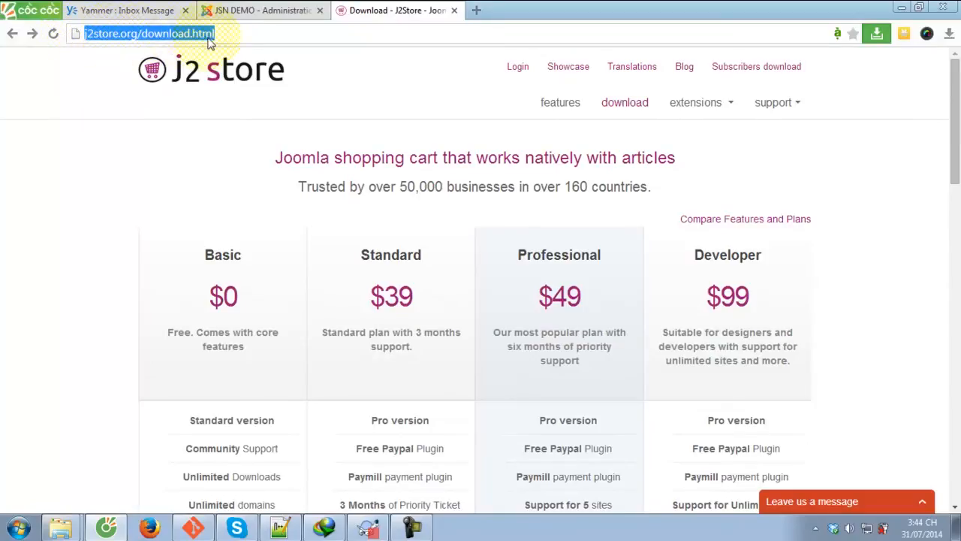
{"action": "scroll", "scroll_direction": "down", "scroll_amount": 3}
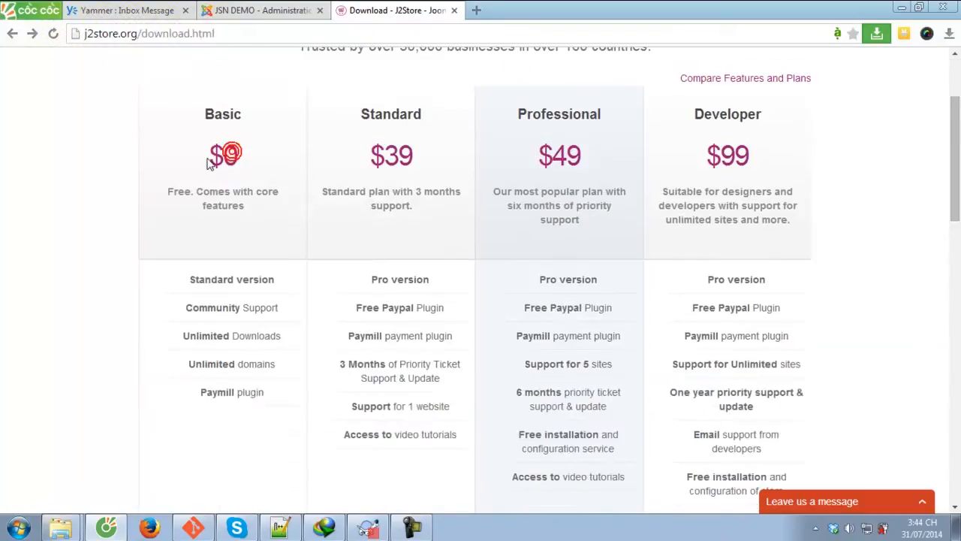
{"action": "scroll", "scroll_direction": "down", "scroll_amount": 3}
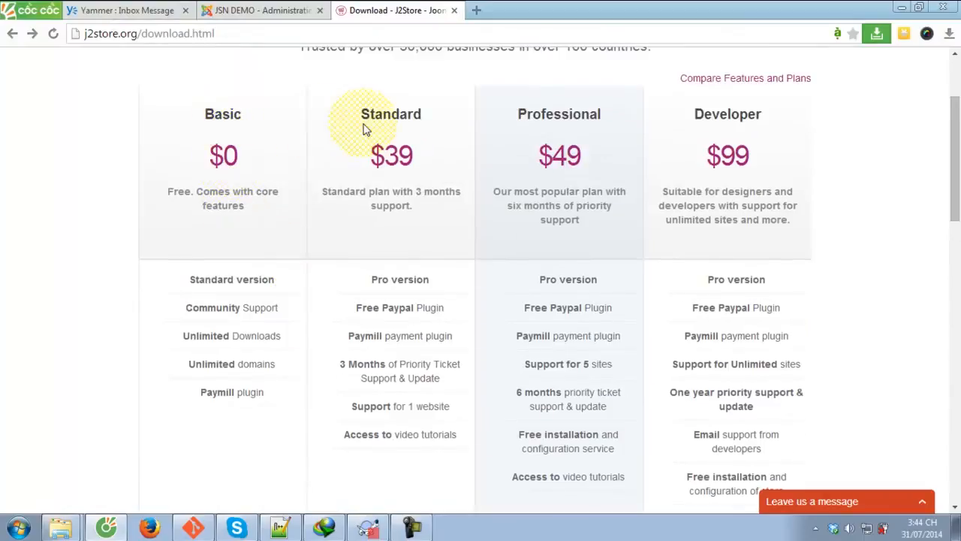
{"action": "mouse_move", "coordinate": [578, 168]}
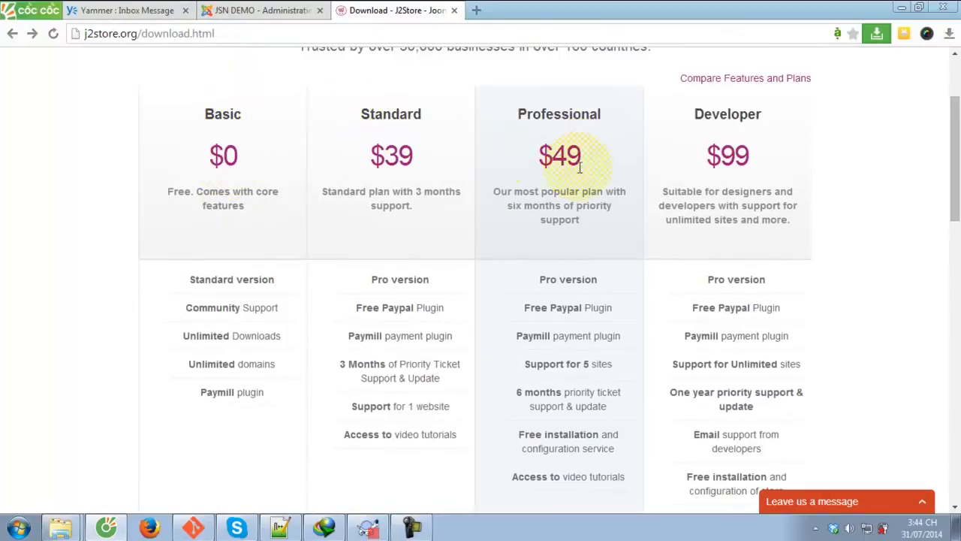
{"action": "scroll", "scroll_direction": "down", "scroll_amount": 3}
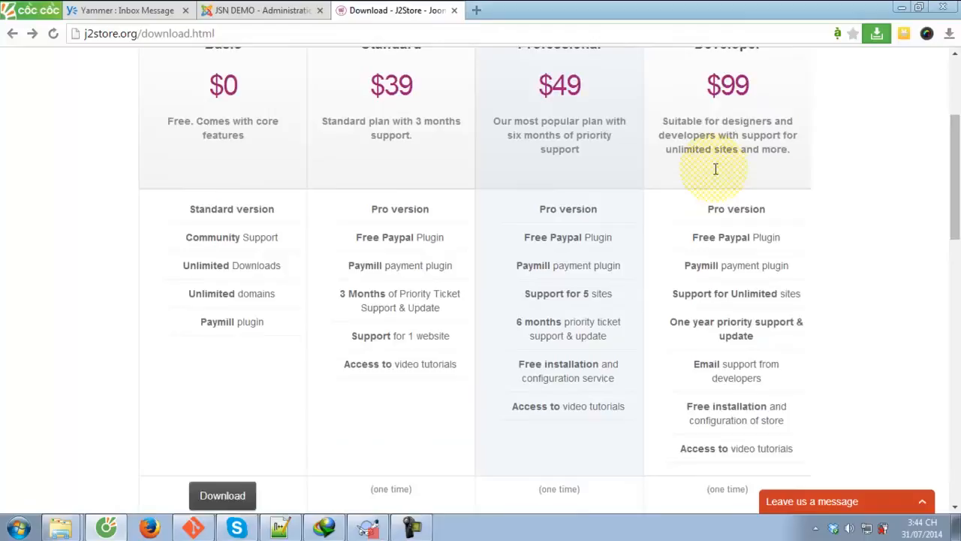
{"action": "scroll", "scroll_direction": "down", "scroll_amount": 3}
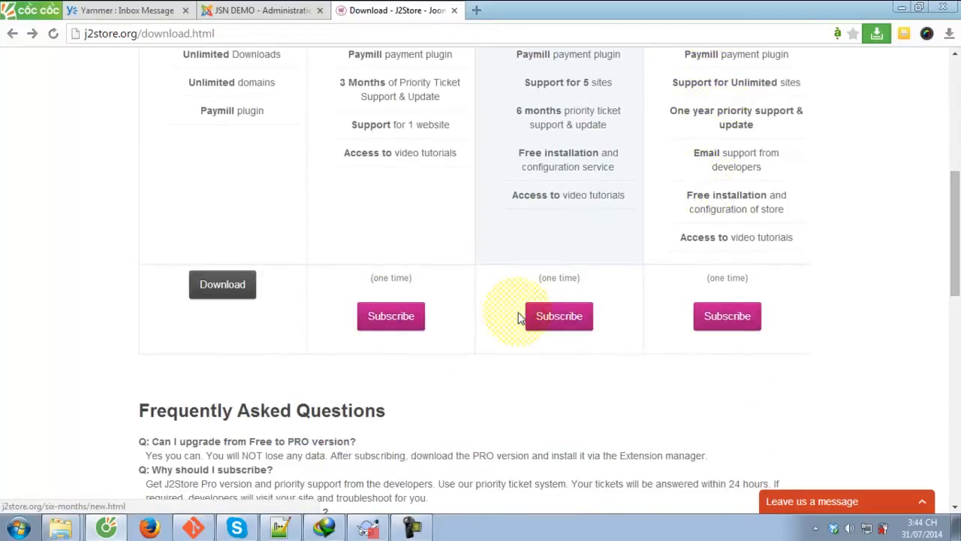
{"action": "mouse_move", "coordinate": [222, 284]}
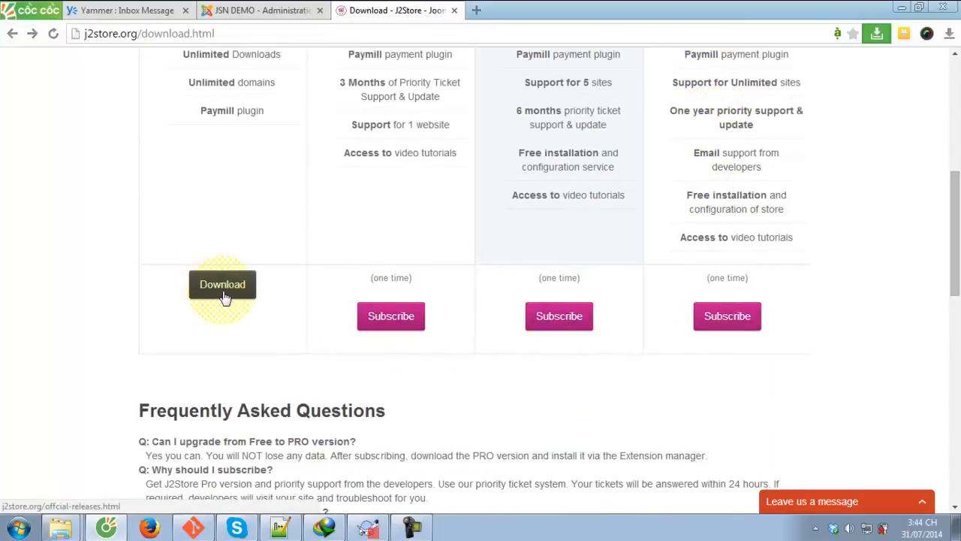
{"action": "left_click", "coordinate": [223, 284]}
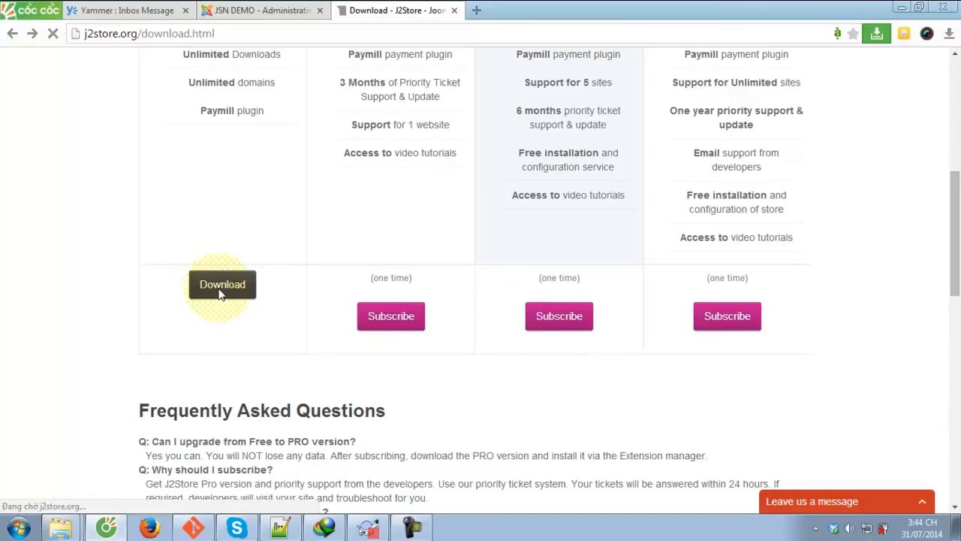
Download the J2Store Core package from release 2.7.3's files and look over its release notes.
{"action": "left_click", "coordinate": [222, 284]}
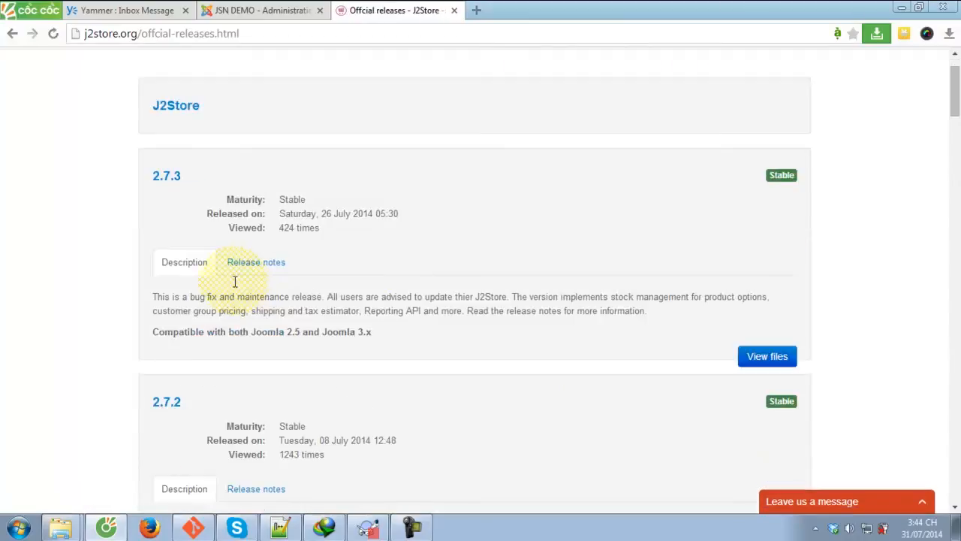
{"action": "mouse_move", "coordinate": [244, 258]}
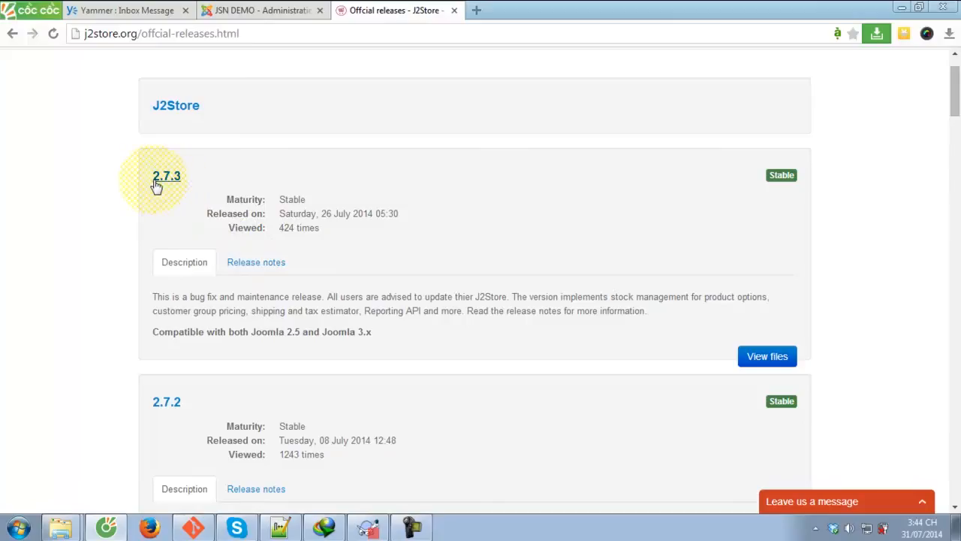
{"action": "left_click", "coordinate": [765, 356]}
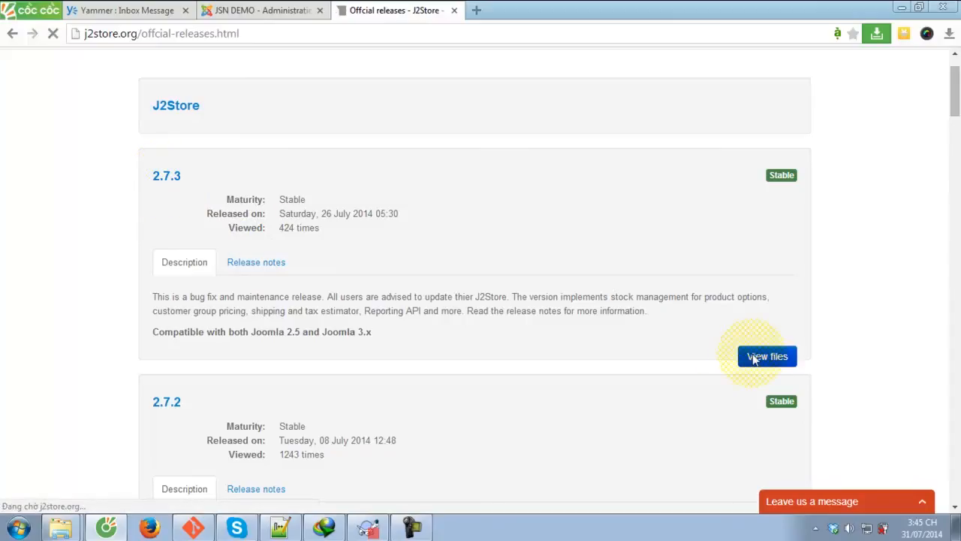
{"action": "left_click", "coordinate": [766, 356]}
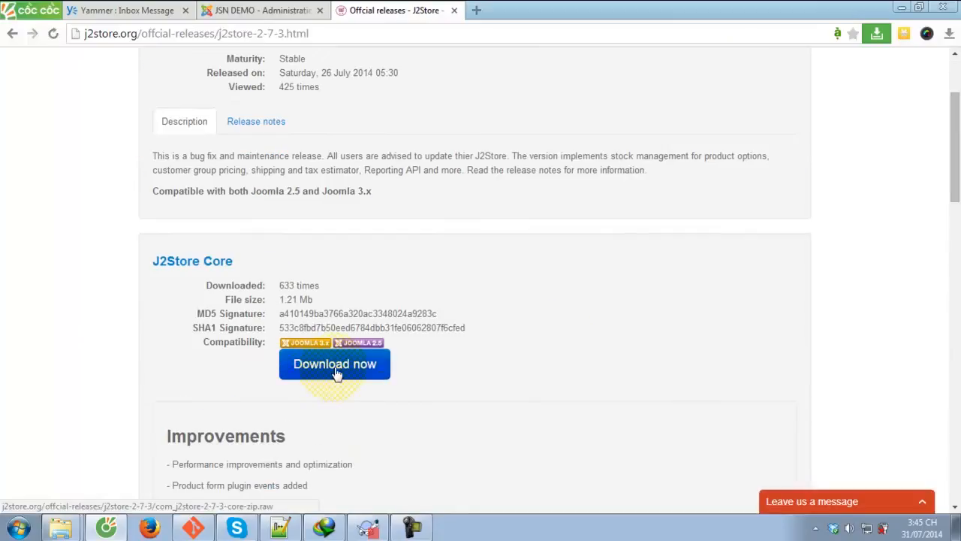
{"action": "left_click", "coordinate": [333, 363]}
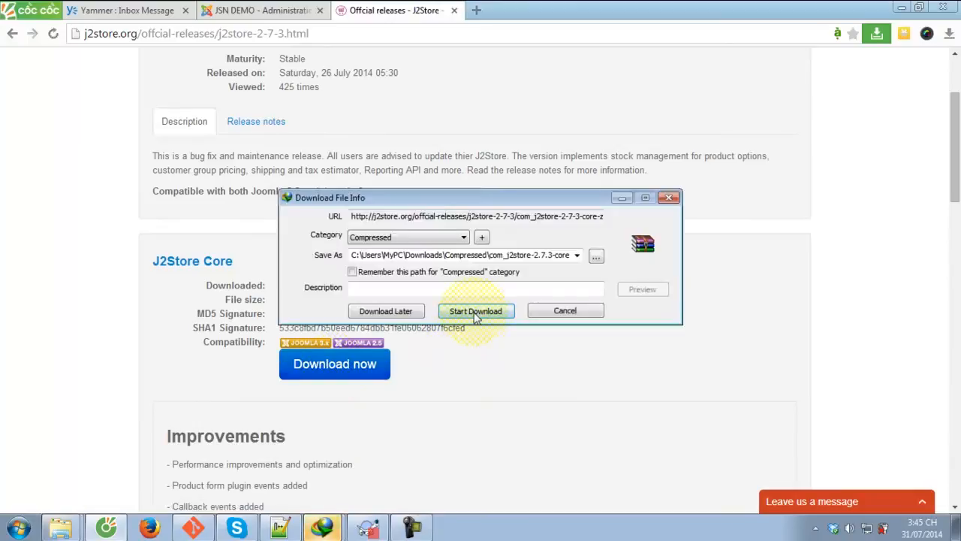
{"action": "left_click", "coordinate": [474, 311]}
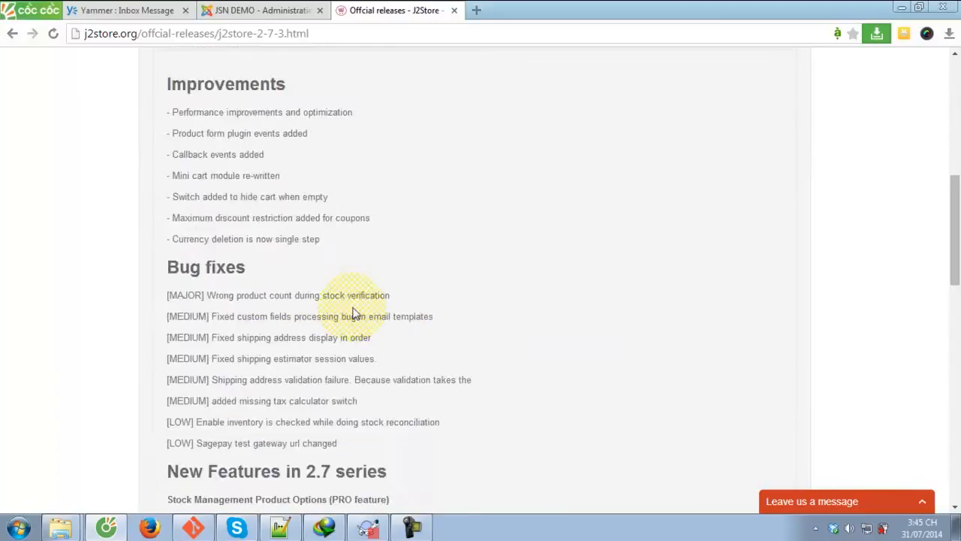
{"action": "scroll", "scroll_direction": "up", "scroll_amount": 3}
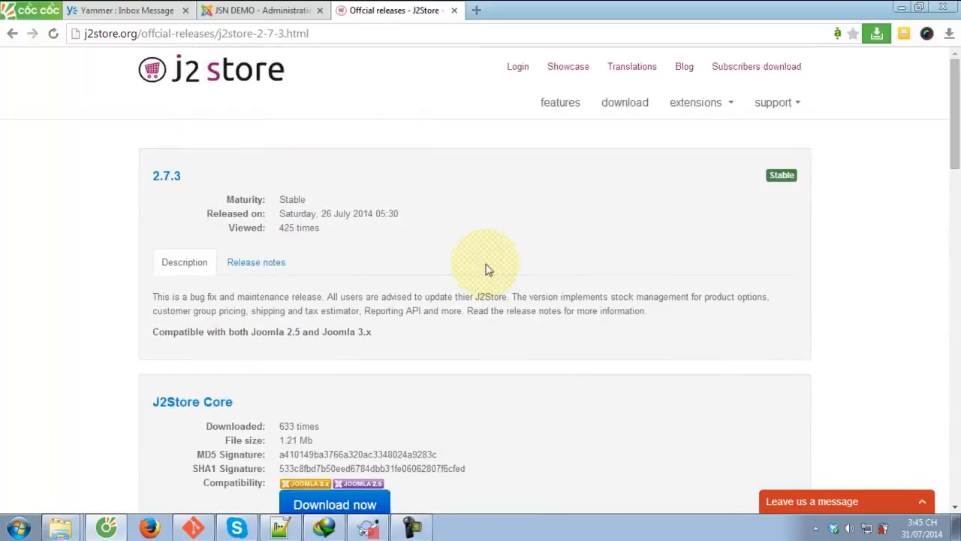
Switch to the JSN DEMO administrator and go to Extensions > Extension Manager > Install.
{"action": "left_click", "coordinate": [258, 9]}
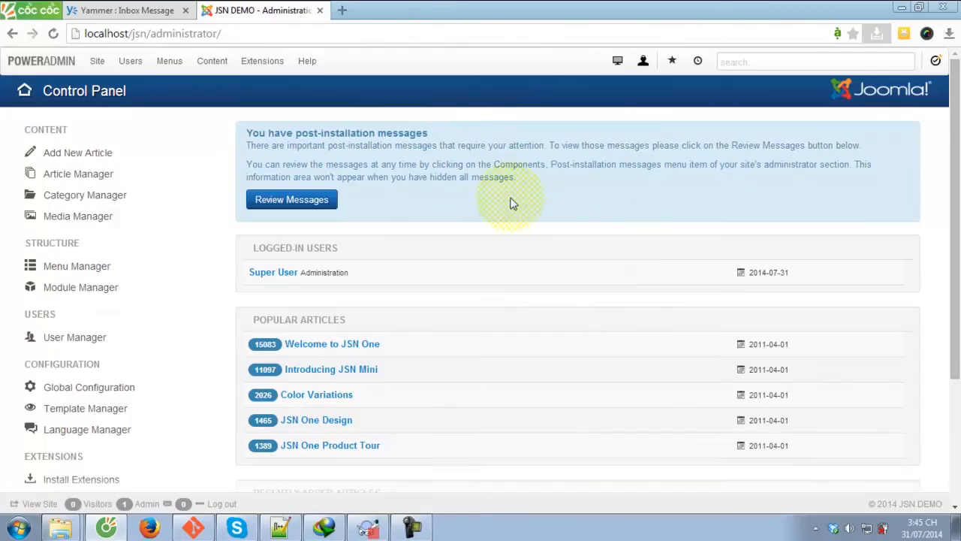
{"action": "mouse_move", "coordinate": [277, 118]}
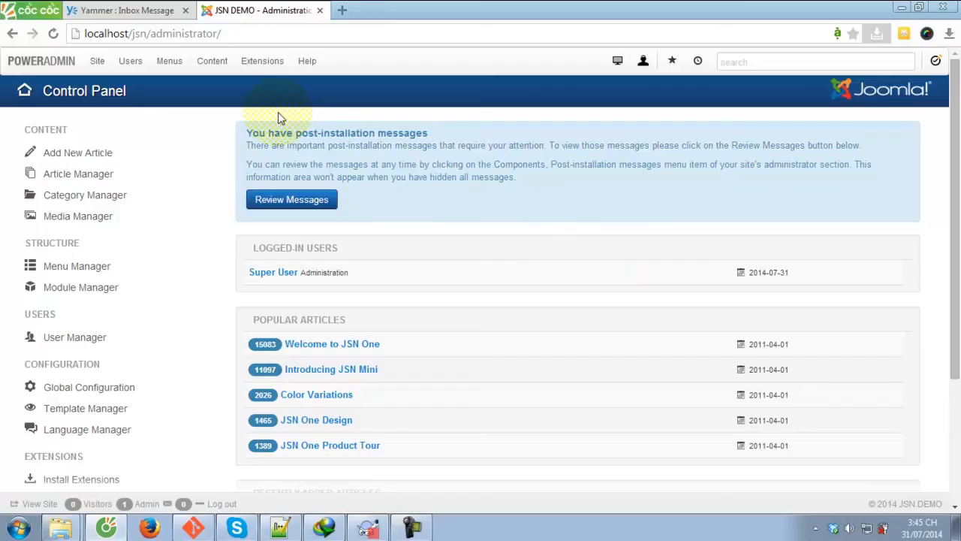
{"action": "left_click", "coordinate": [261, 60]}
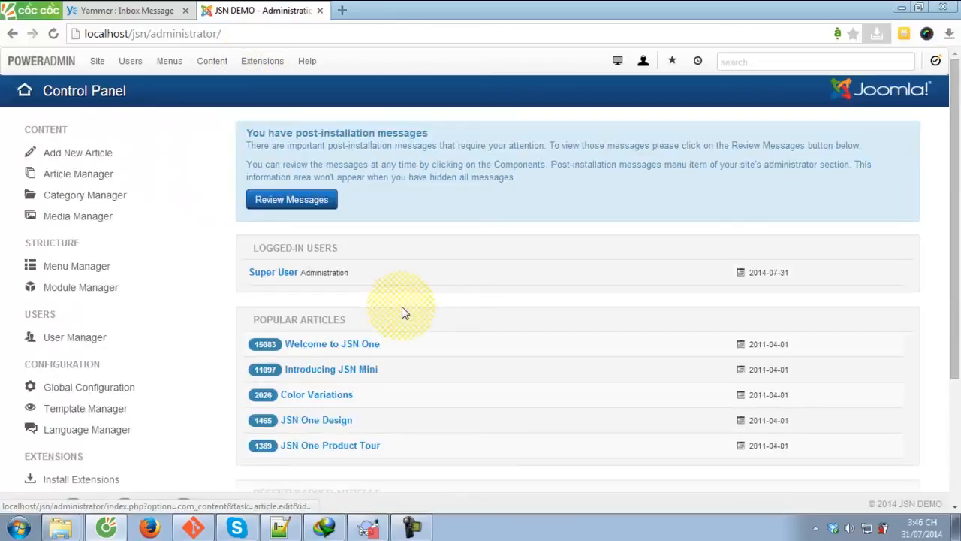
{"action": "left_click", "coordinate": [261, 61]}
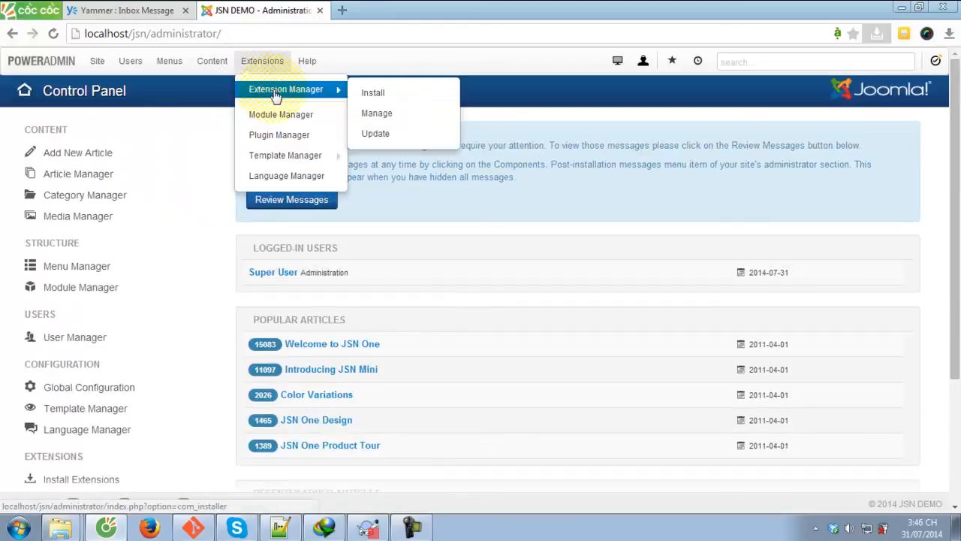
{"action": "mouse_move", "coordinate": [373, 93]}
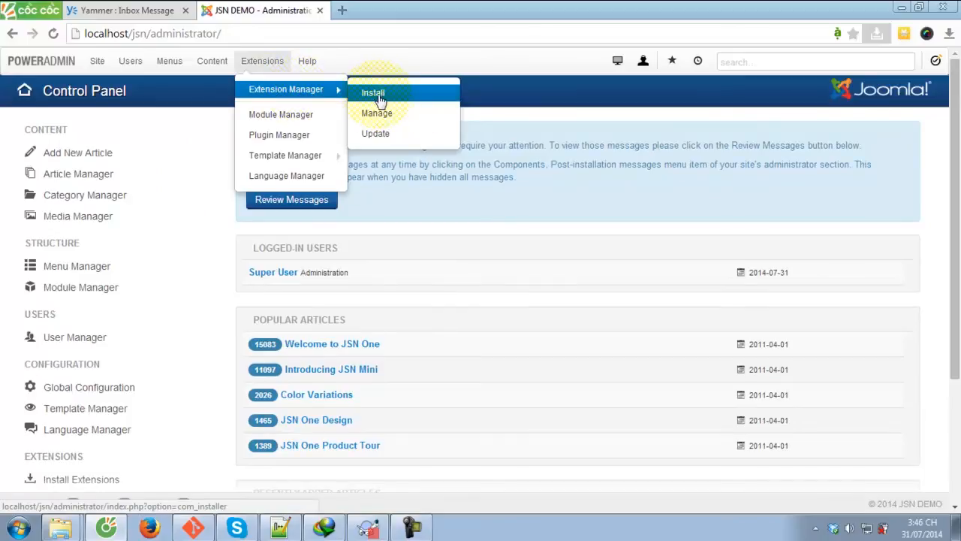
{"action": "left_click", "coordinate": [372, 93]}
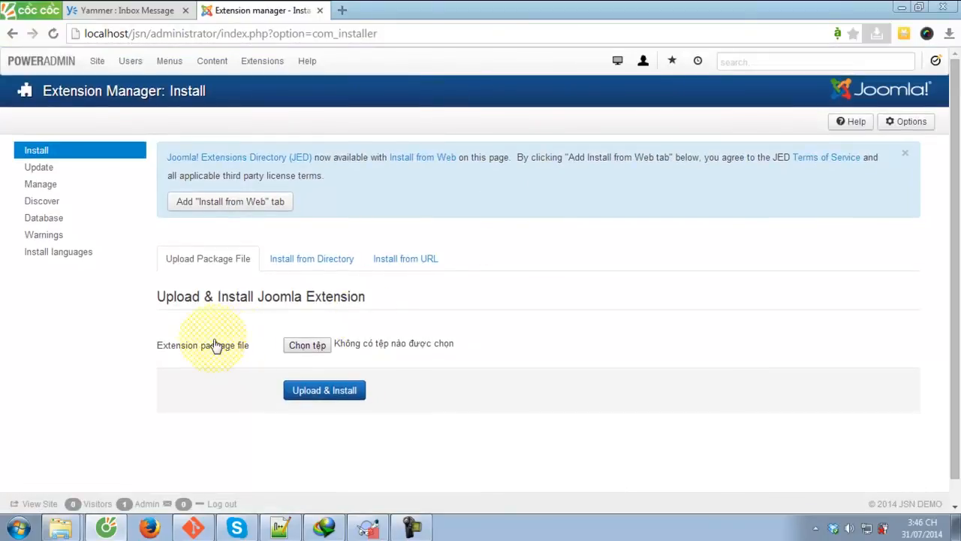
{"action": "mouse_move", "coordinate": [306, 344]}
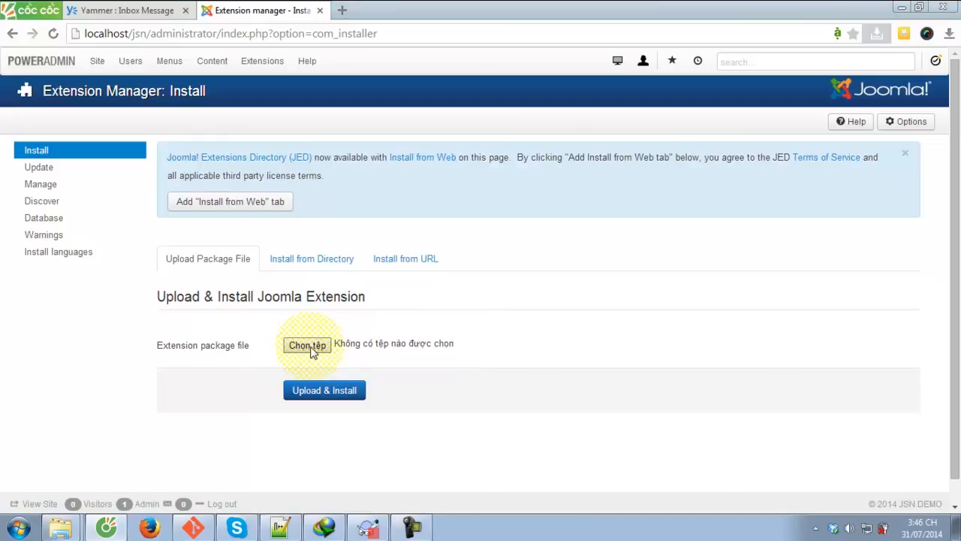
Choose com_j2store-2.7.3-core.zip as the package file and upload it for installation.
{"action": "left_click", "coordinate": [306, 344]}
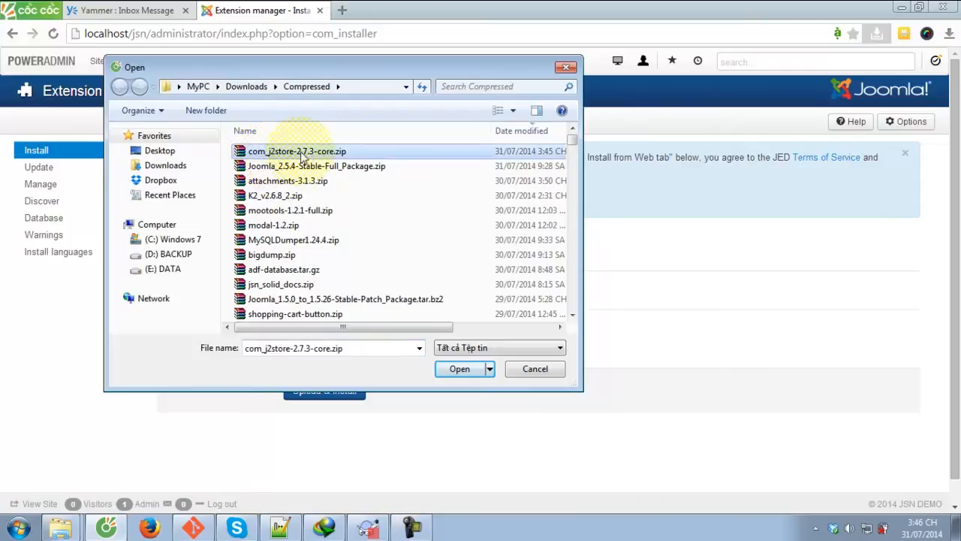
{"action": "left_click", "coordinate": [460, 369]}
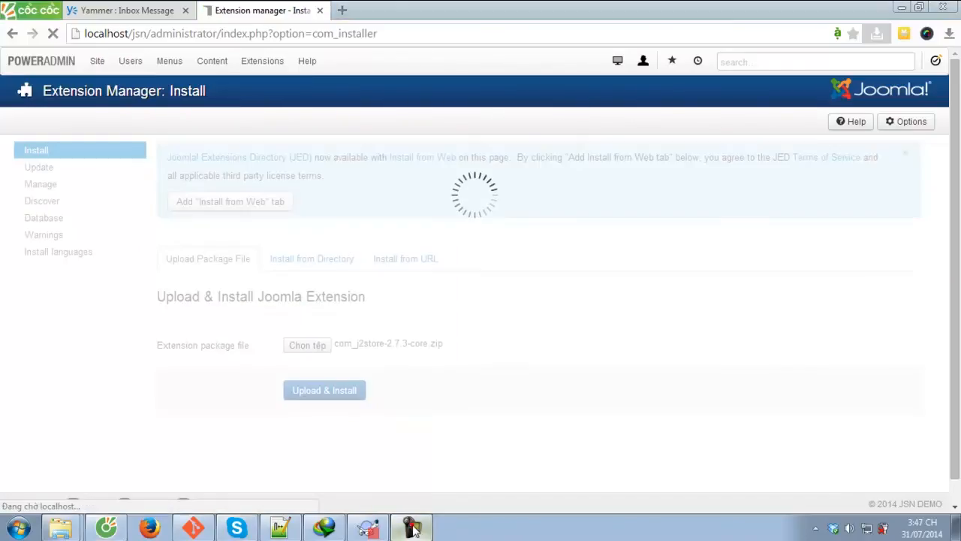
{"action": "mouse_move", "coordinate": [893, 463]}
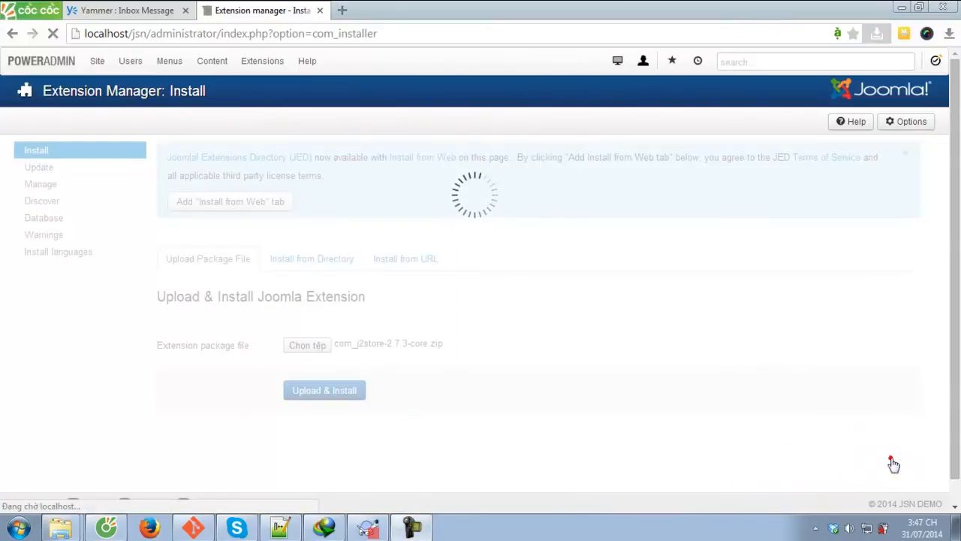
Review the J2Store Installation Status table confirming the component, modules and plugins installed.
{"action": "left_click", "coordinate": [324, 391]}
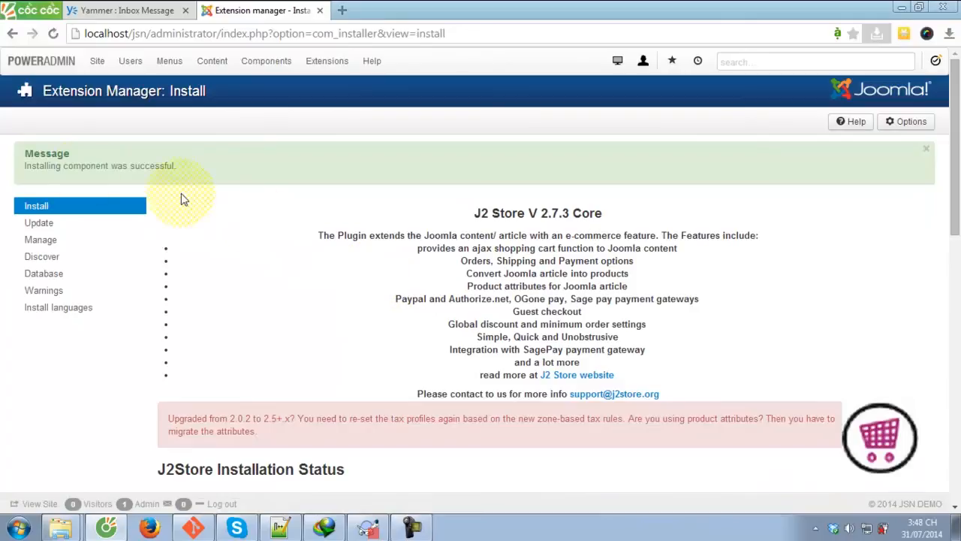
{"action": "mouse_move", "coordinate": [165, 168]}
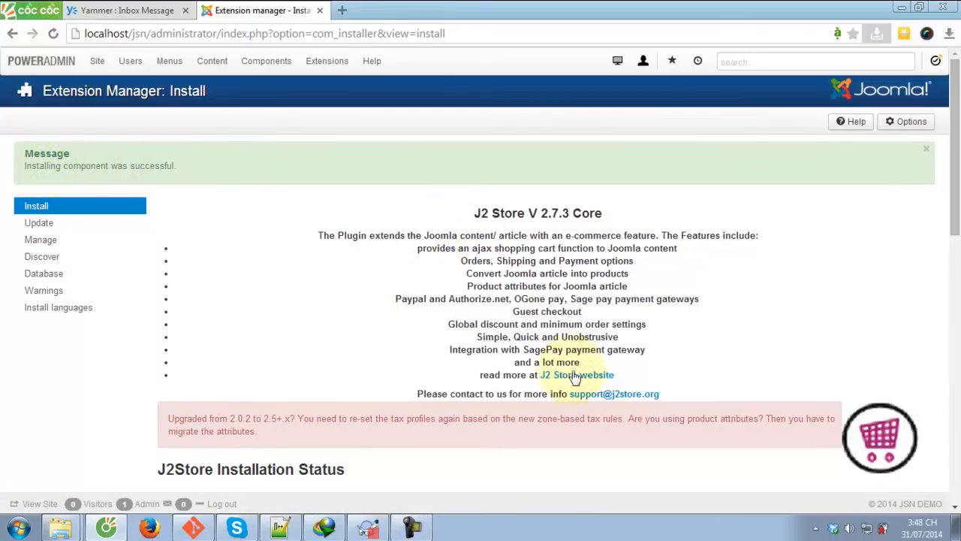
{"action": "scroll", "scroll_direction": "down", "scroll_amount": 3}
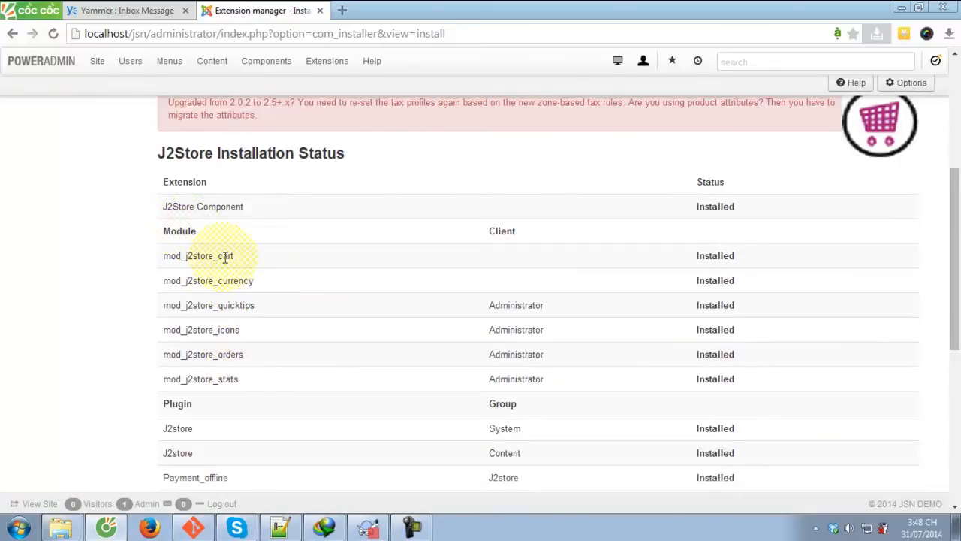
{"action": "scroll", "scroll_direction": "down", "scroll_amount": 3}
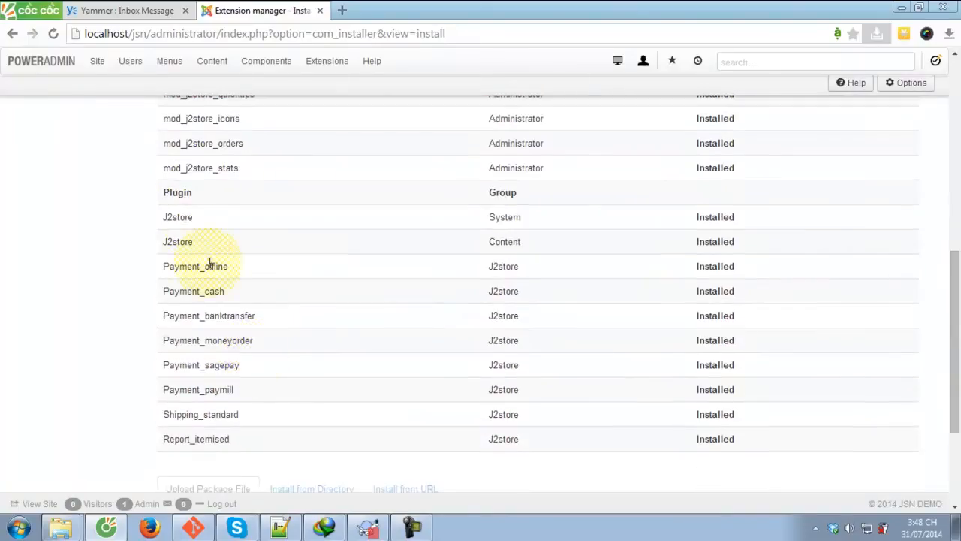
{"action": "mouse_move", "coordinate": [213, 365]}
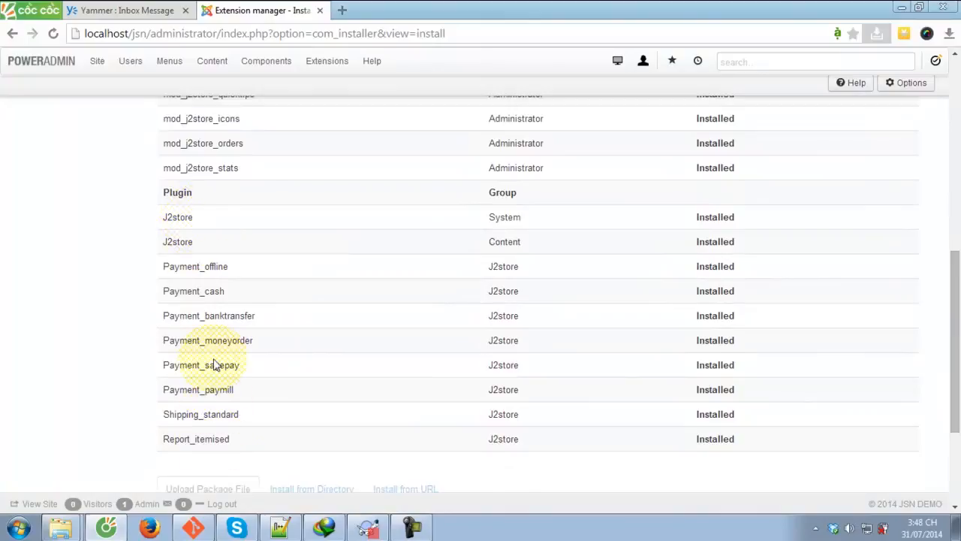
{"action": "mouse_move", "coordinate": [327, 388]}
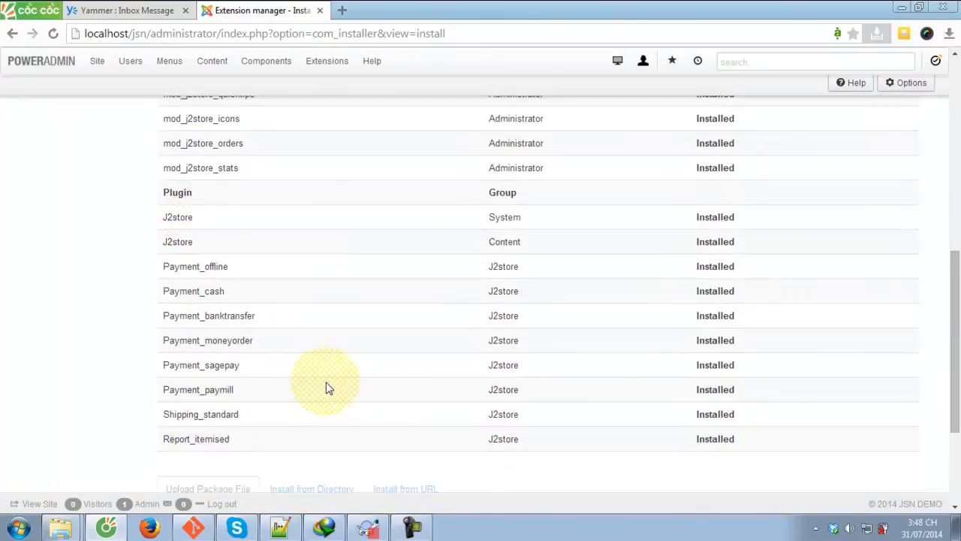
{"action": "scroll", "scroll_direction": "up", "scroll_amount": 3}
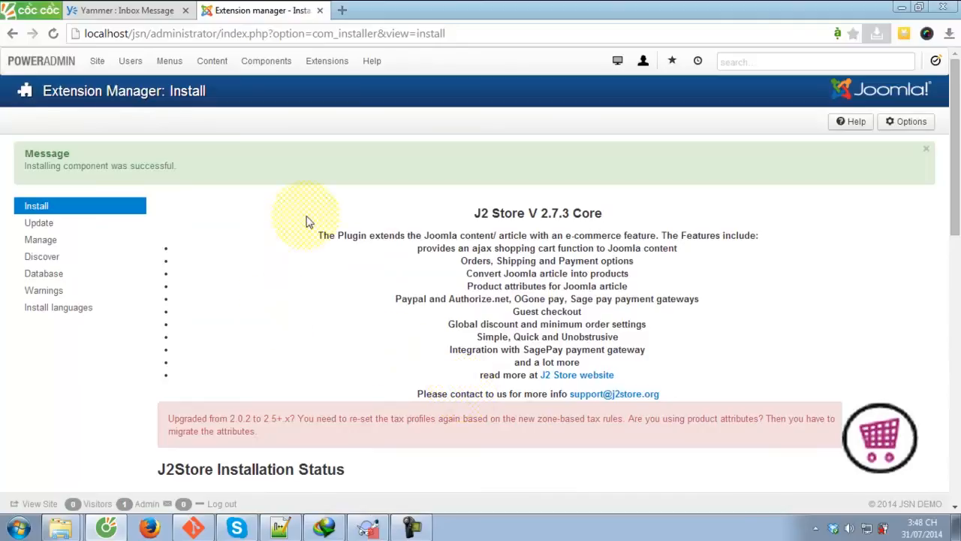
Open J2Store from the Components menu to reach its post-installation wizard.
{"action": "left_click", "coordinate": [265, 60]}
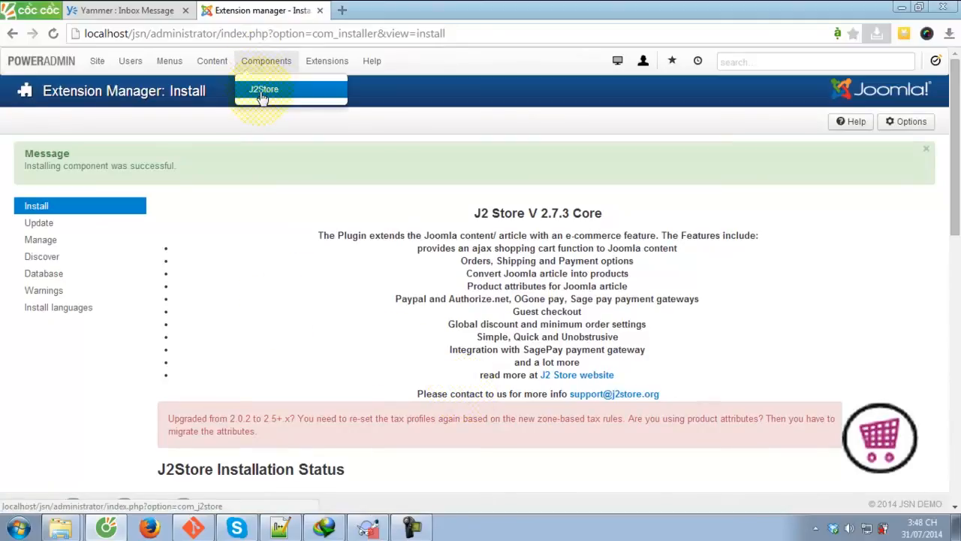
{"action": "left_click", "coordinate": [265, 88]}
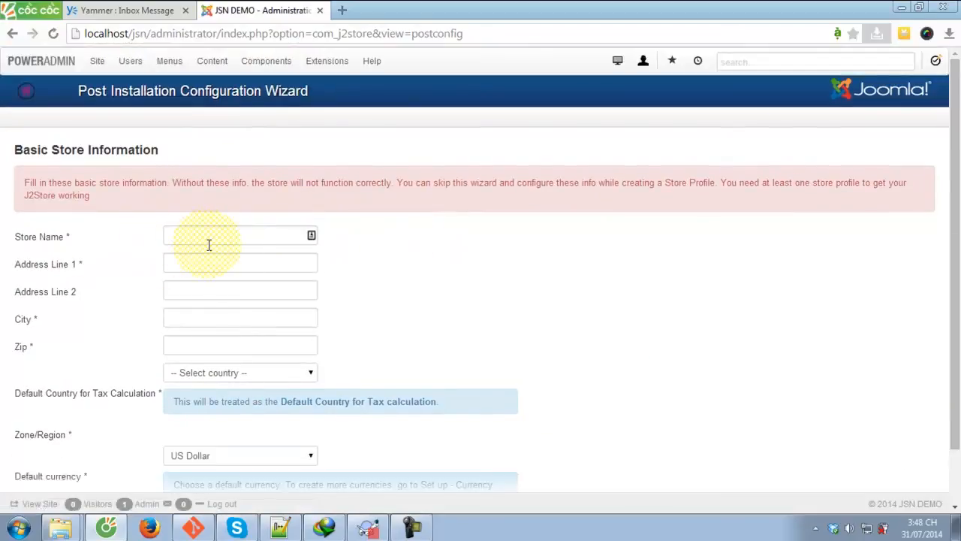
Enter store name JSN Store, address line 1, city Ha Noi and zip 11000.
{"action": "left_click", "coordinate": [240, 236]}
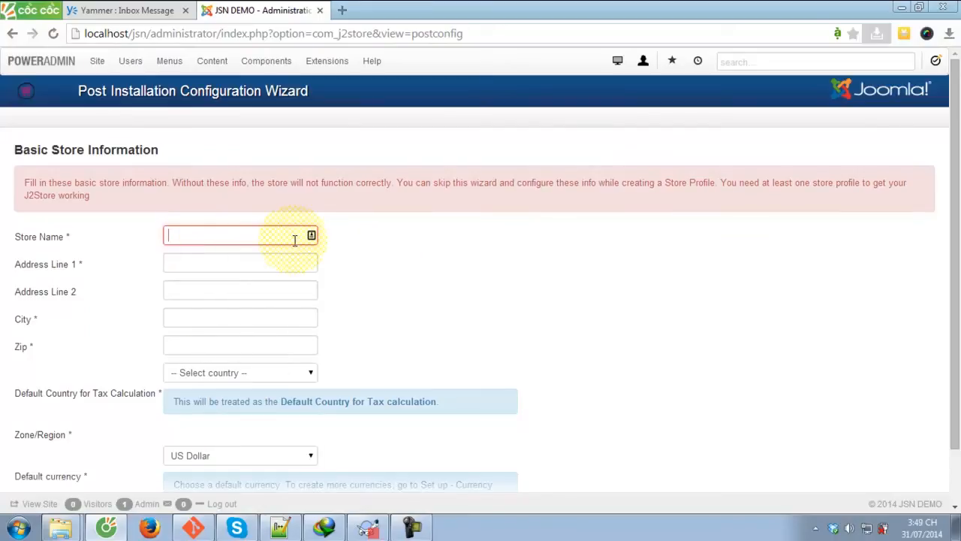
{"action": "type", "text": "JSN"}
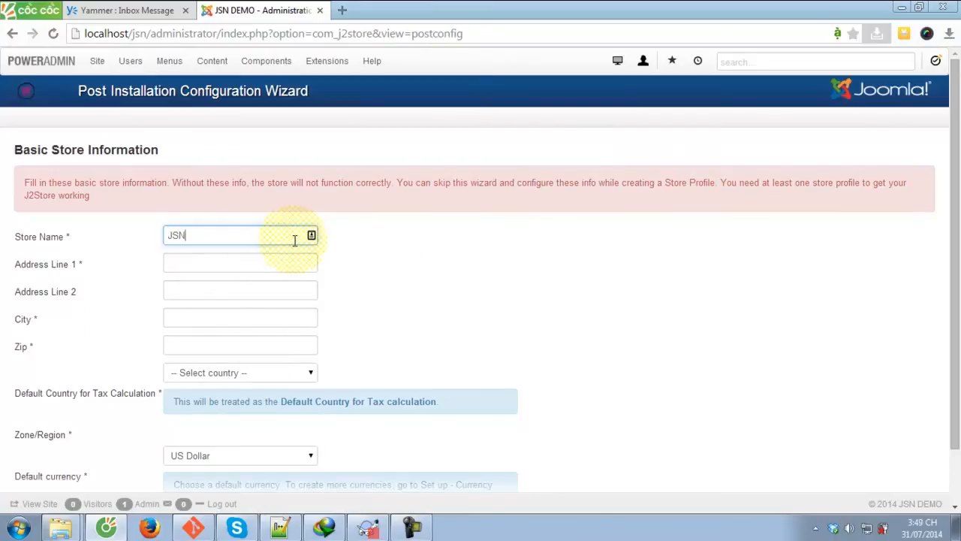
{"action": "type", "text": "Store"}
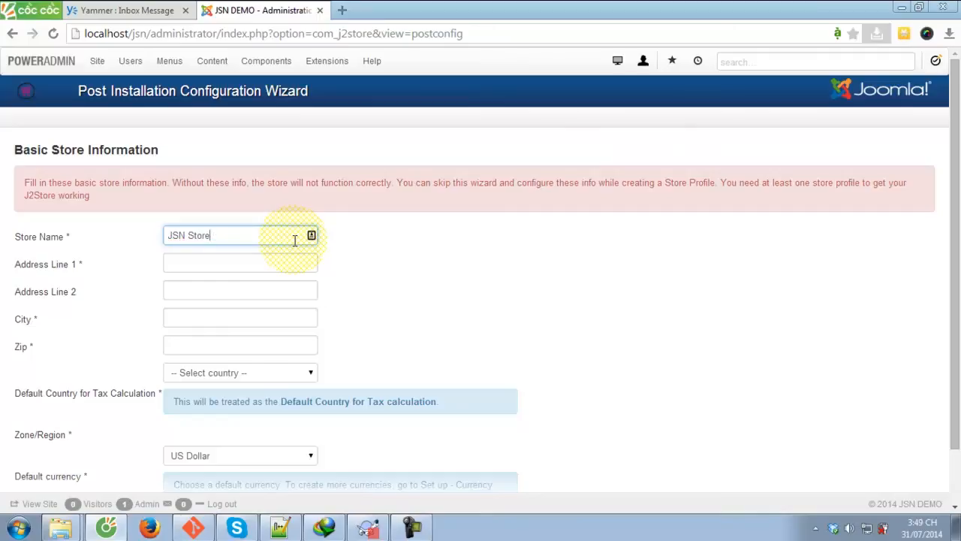
{"action": "left_click", "coordinate": [240, 264]}
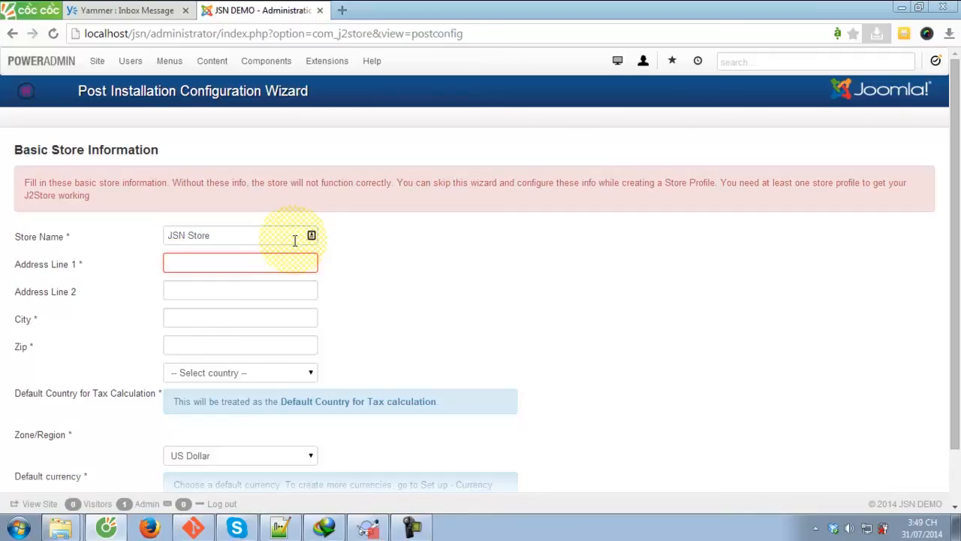
{"action": "type", "text": "1"}
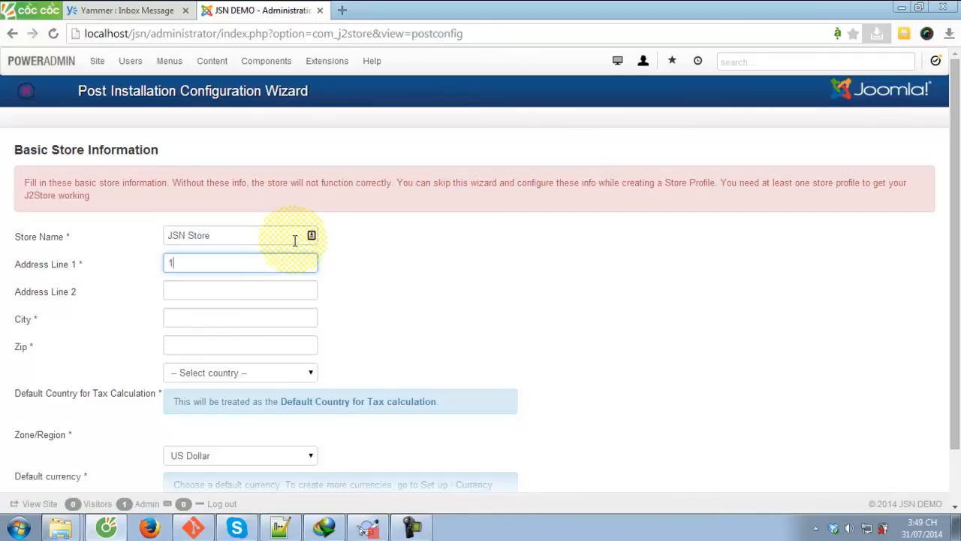
{"action": "type", "text": "Ha"}
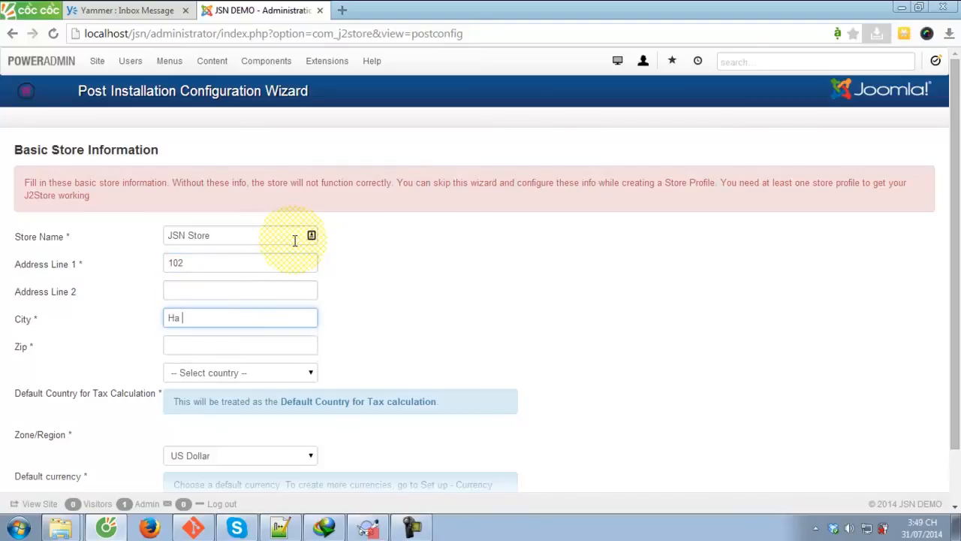
{"action": "type", "text": "11000"}
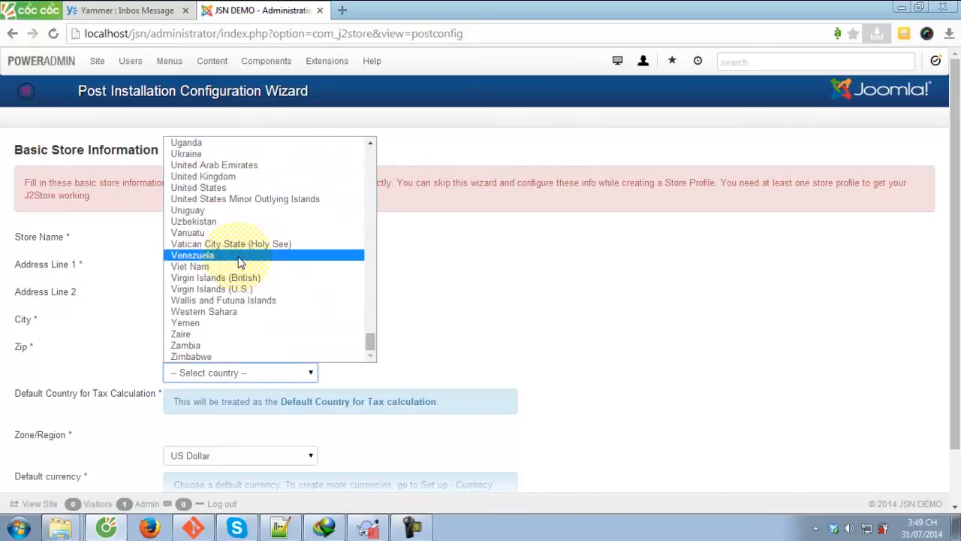
Select country Viet Nam and zone Ha Noi, then save and continue to the dashboard.
{"action": "left_click", "coordinate": [189, 265]}
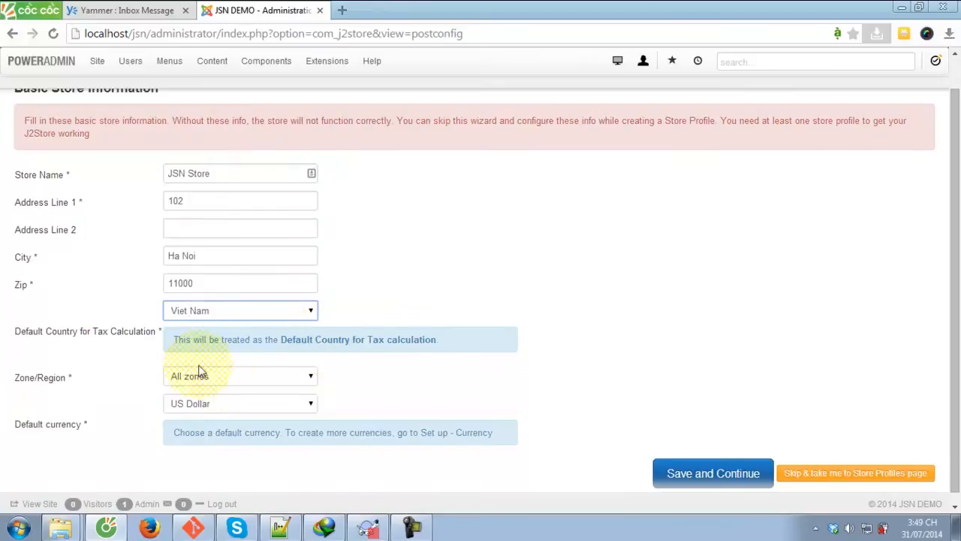
{"action": "left_click", "coordinate": [240, 376]}
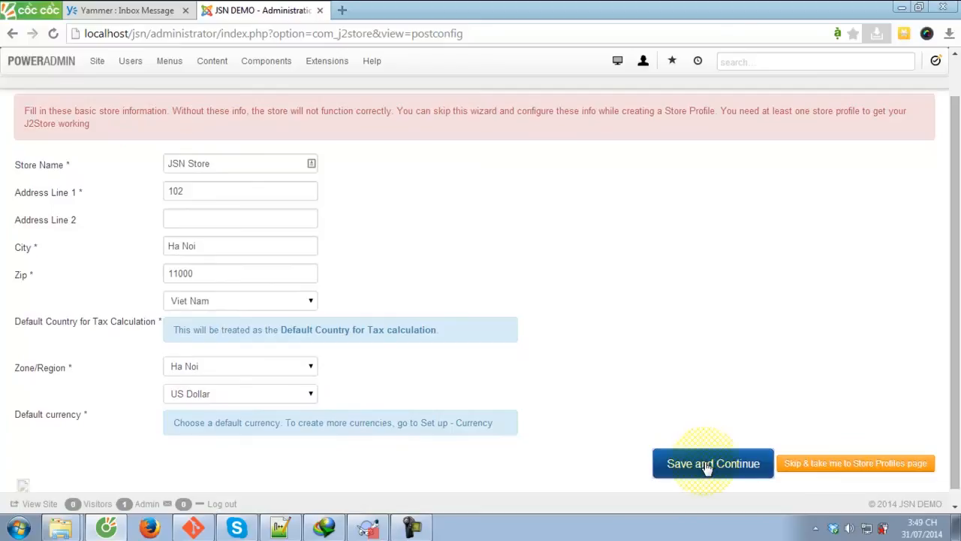
{"action": "left_click", "coordinate": [712, 463]}
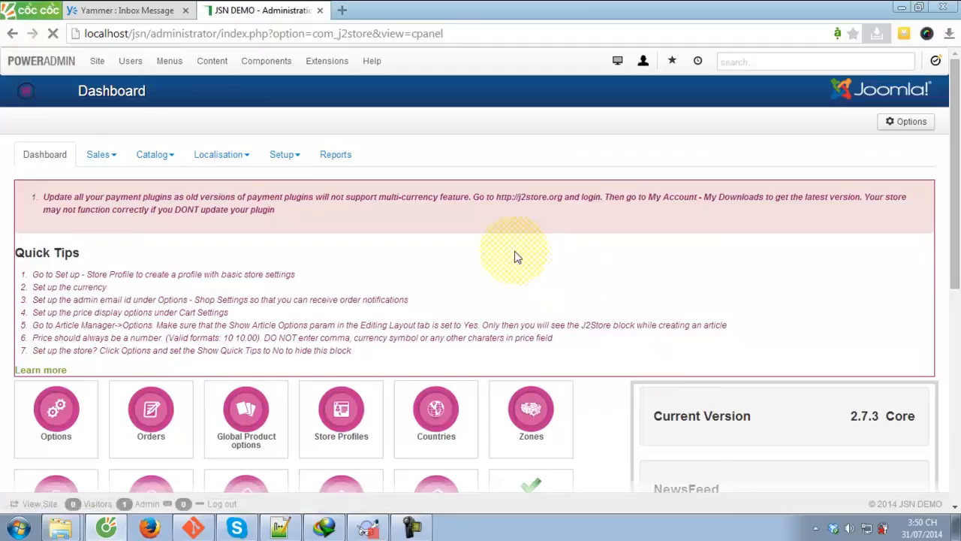
Scroll the J2Store dashboard, browse the Catalog and Localisation menus and pick Tax Profiles.
{"action": "scroll", "scroll_direction": "down", "scroll_amount": 3}
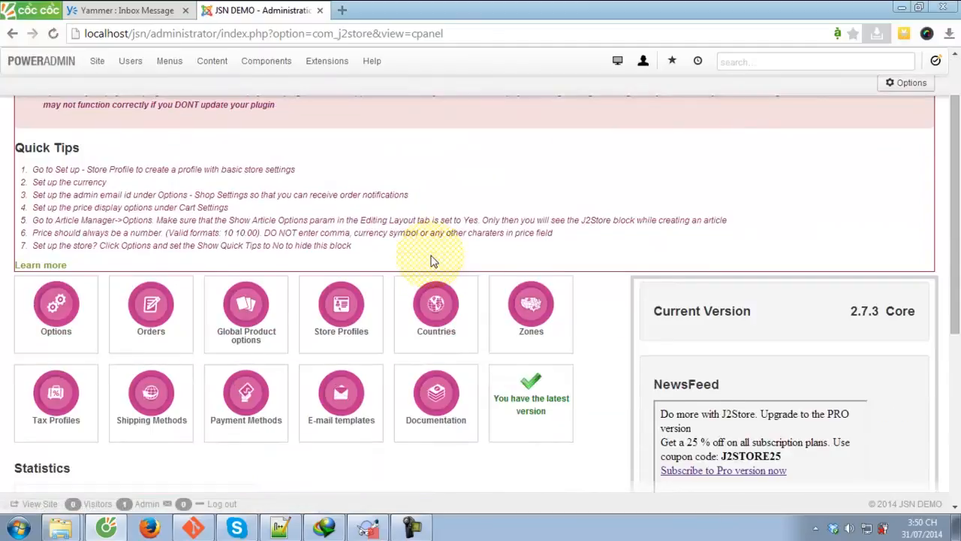
{"action": "scroll", "scroll_direction": "down", "scroll_amount": 3}
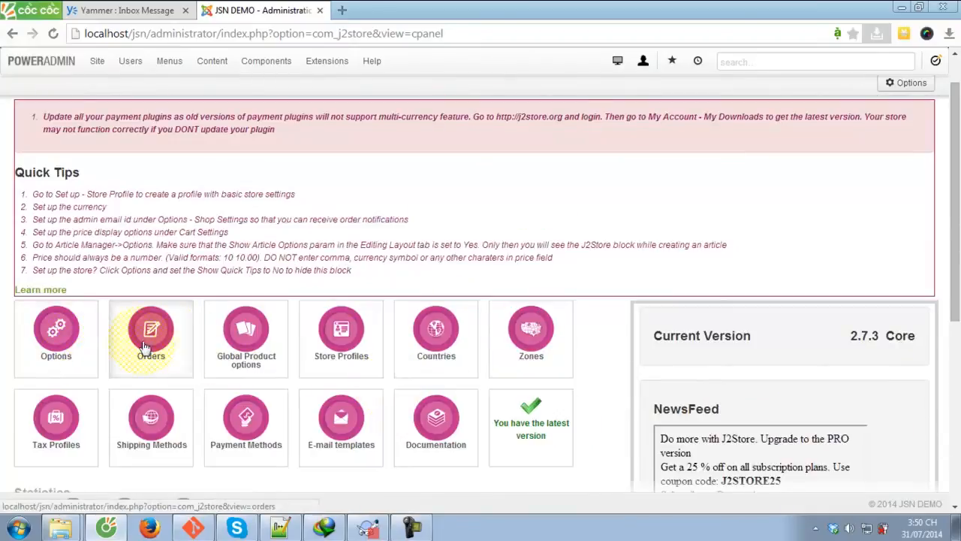
{"action": "scroll", "scroll_direction": "down", "scroll_amount": 3}
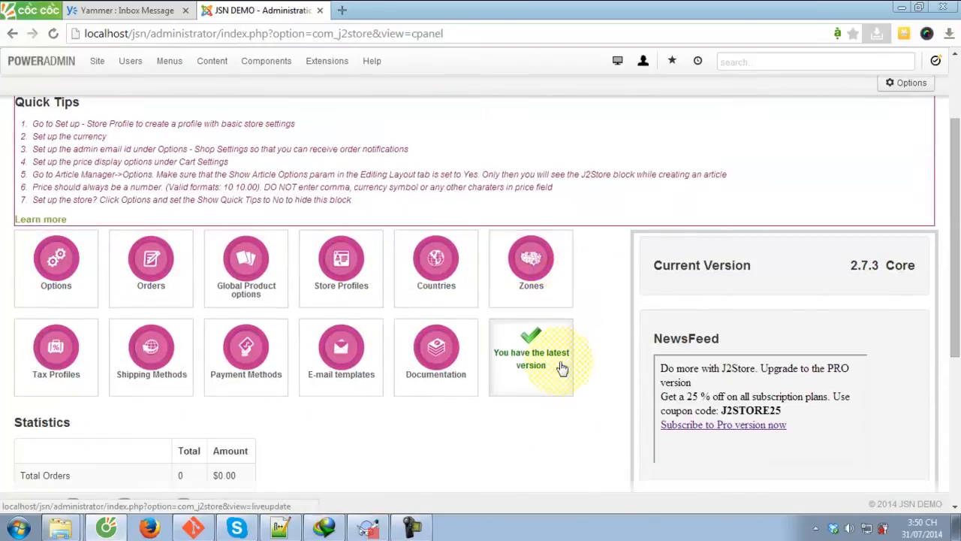
{"action": "mouse_move", "coordinate": [98, 352]}
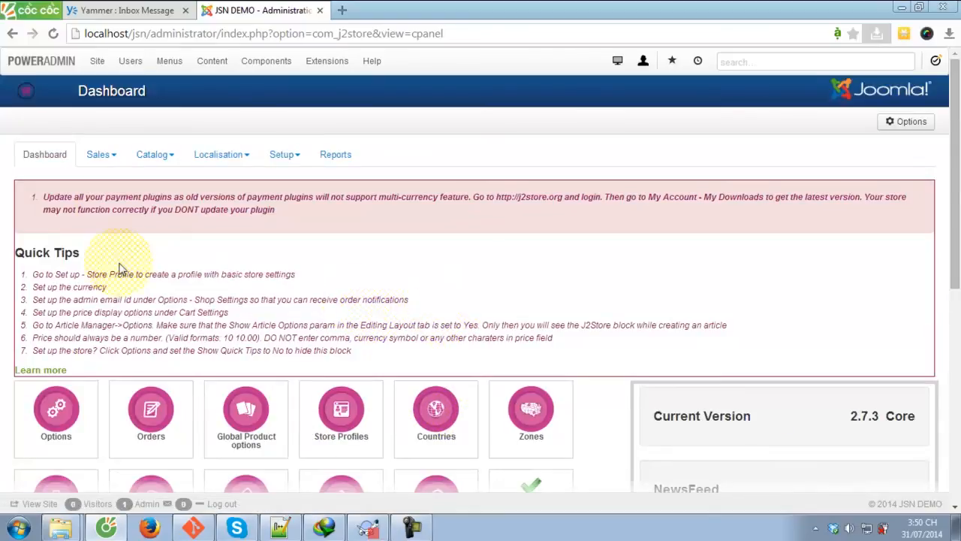
{"action": "left_click", "coordinate": [99, 153]}
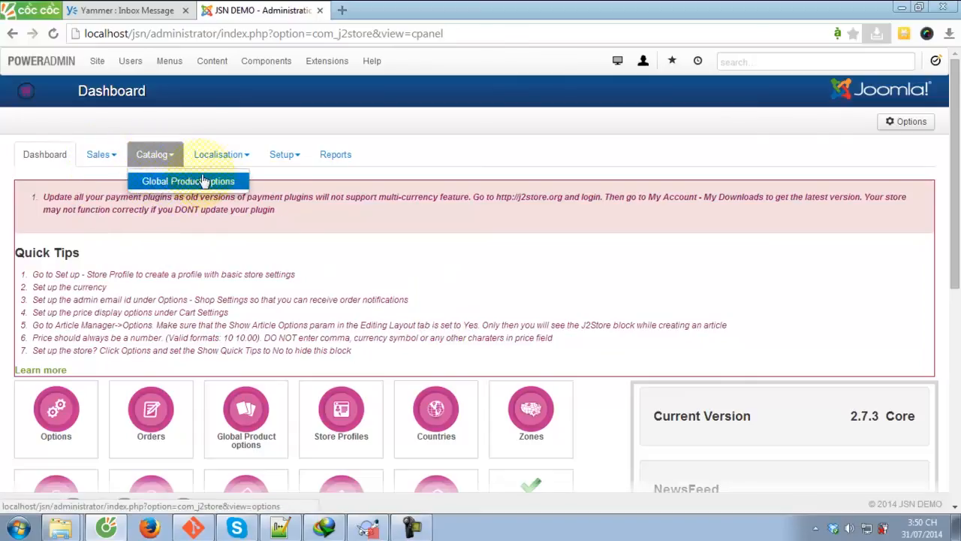
{"action": "left_click", "coordinate": [218, 153]}
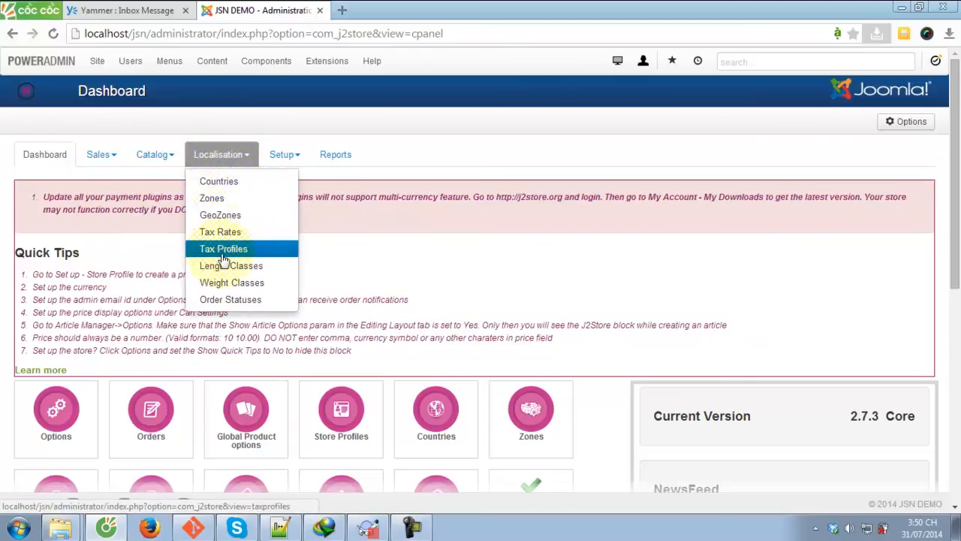
{"action": "left_click", "coordinate": [282, 153]}
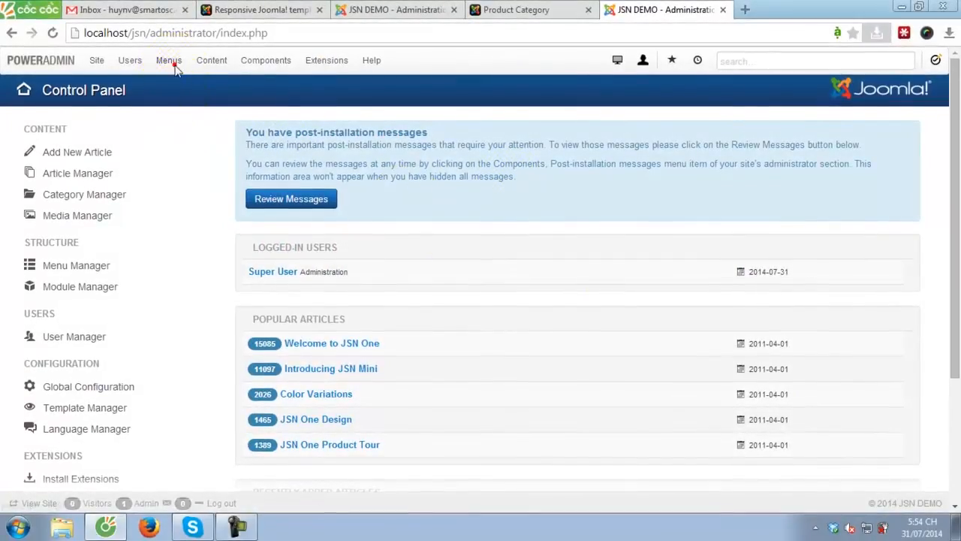
Go to Menus > Main Menu > Add New Menu Item to start a new menu item.
{"action": "left_click", "coordinate": [168, 60]}
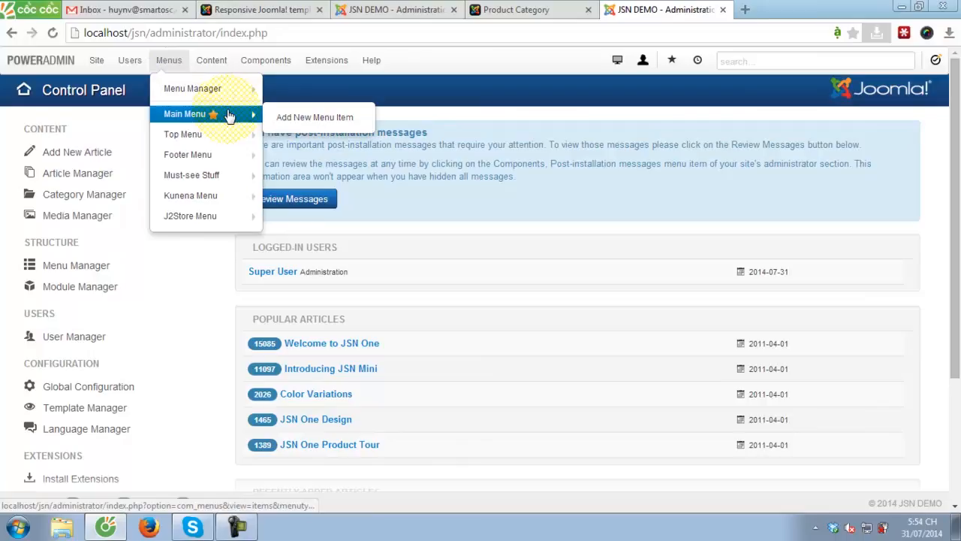
{"action": "left_click", "coordinate": [314, 117]}
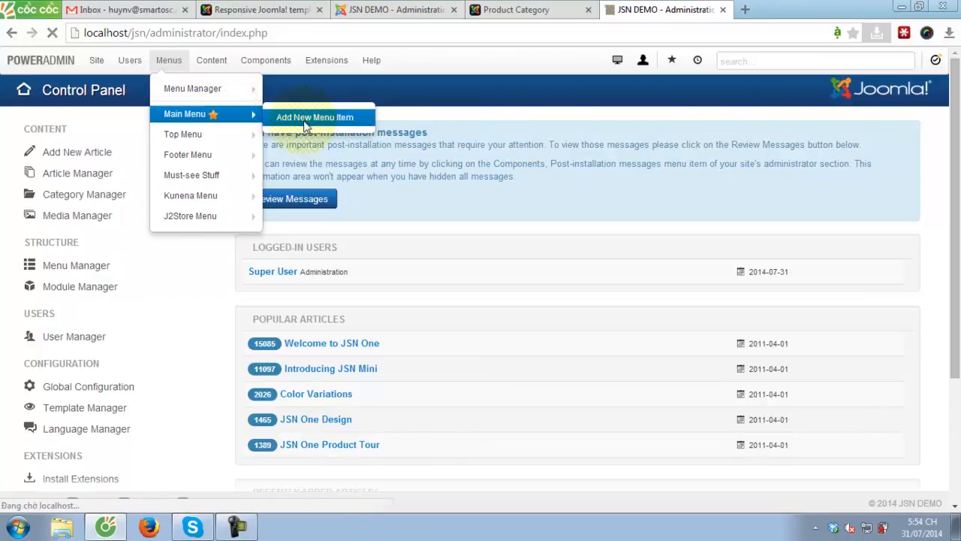
{"action": "left_click", "coordinate": [315, 117]}
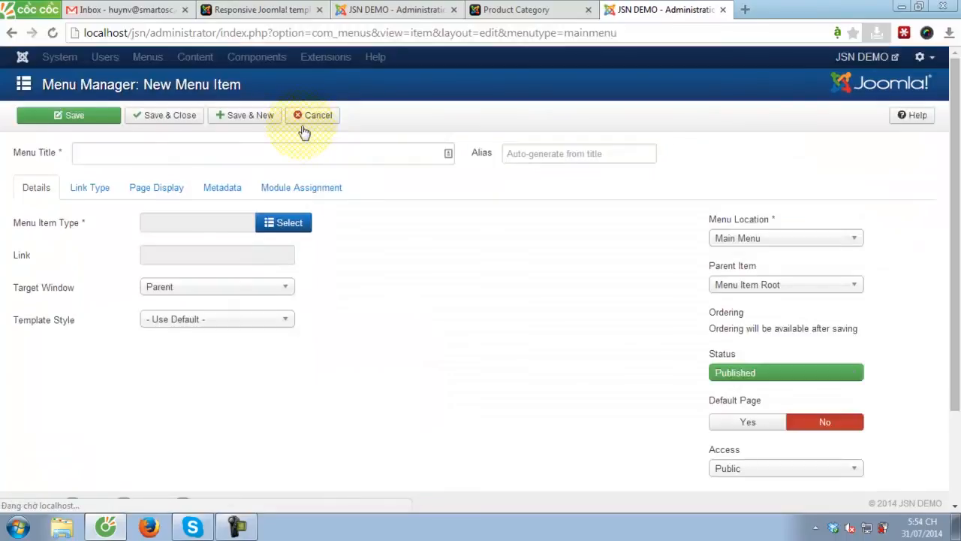
Enter 'Hat & Cap' as the menu item title.
{"action": "type", "text": "H"}
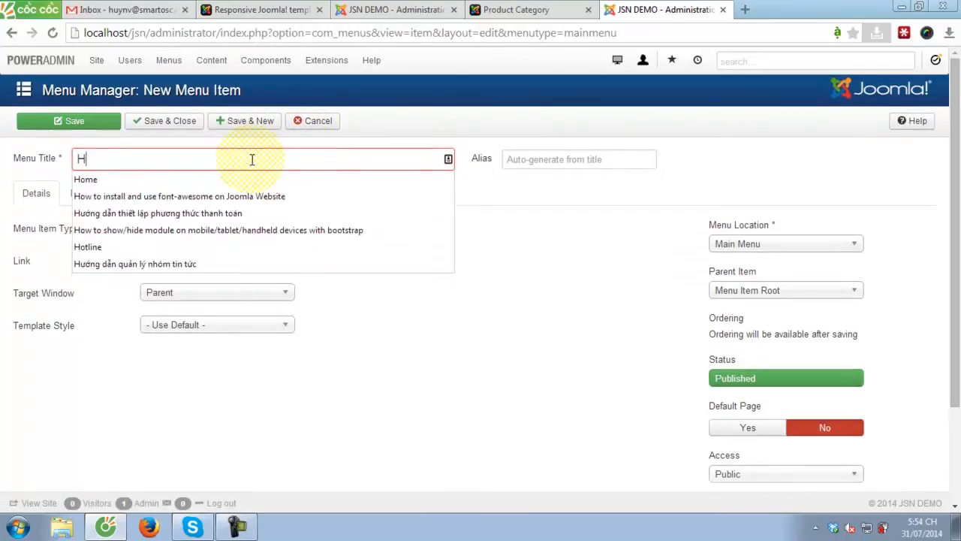
{"action": "type", "text": "at"}
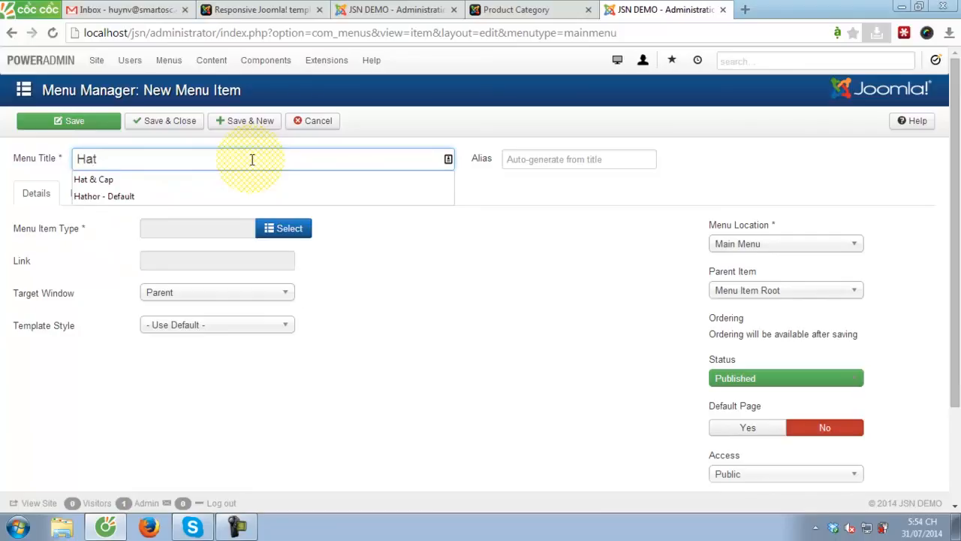
{"action": "type", "text": "& Cap"}
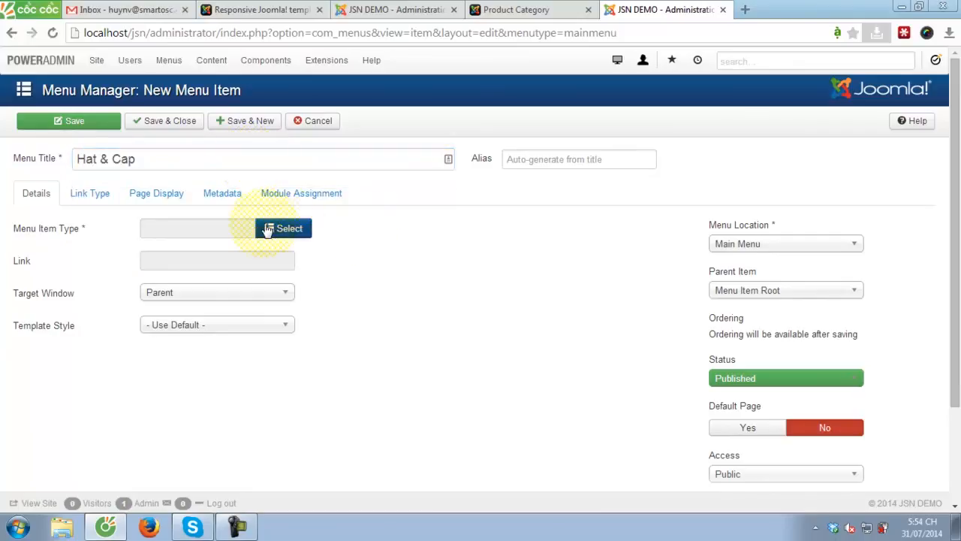
Set the item type to Articles > Category Blog and choose the Hat & Cap category.
{"action": "left_click", "coordinate": [283, 229]}
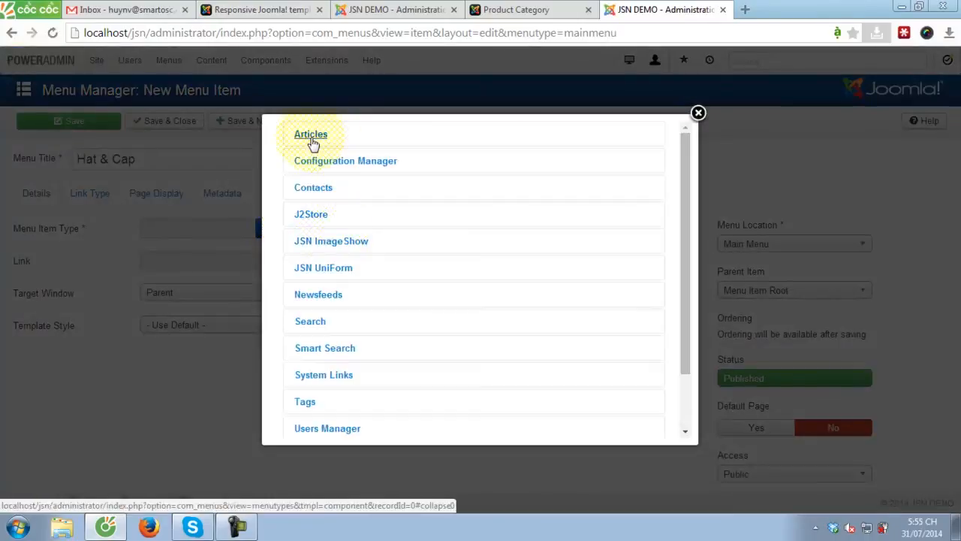
{"action": "mouse_move", "coordinate": [308, 141]}
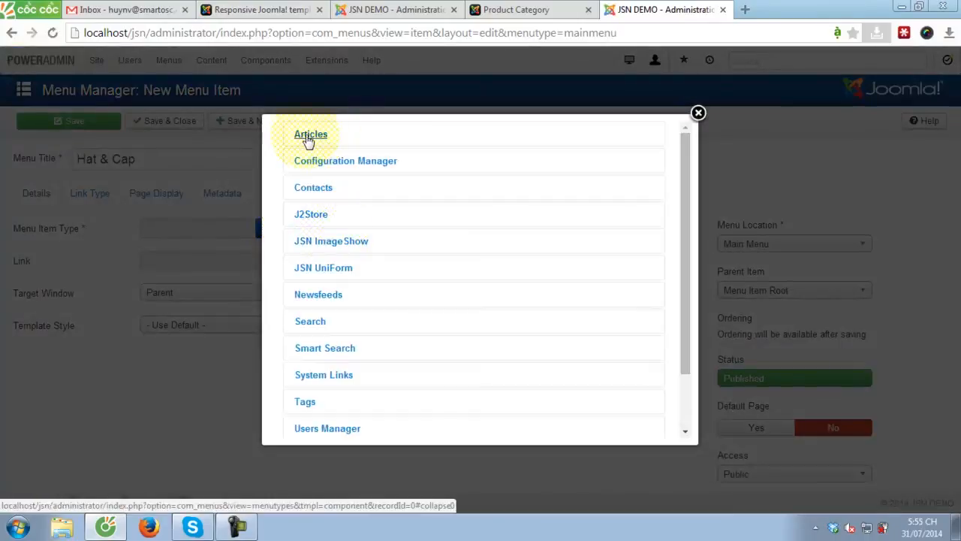
{"action": "left_click", "coordinate": [310, 134]}
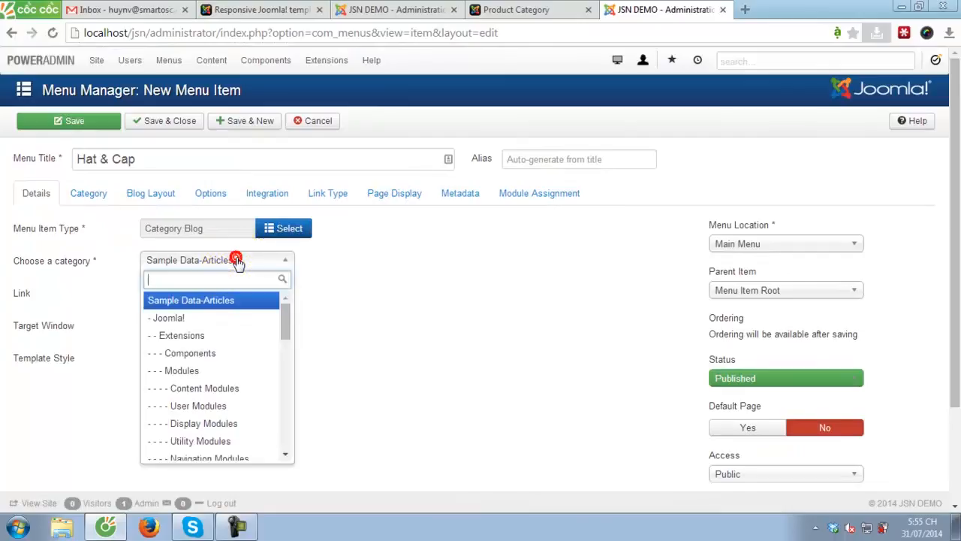
{"action": "type", "text": "ha"}
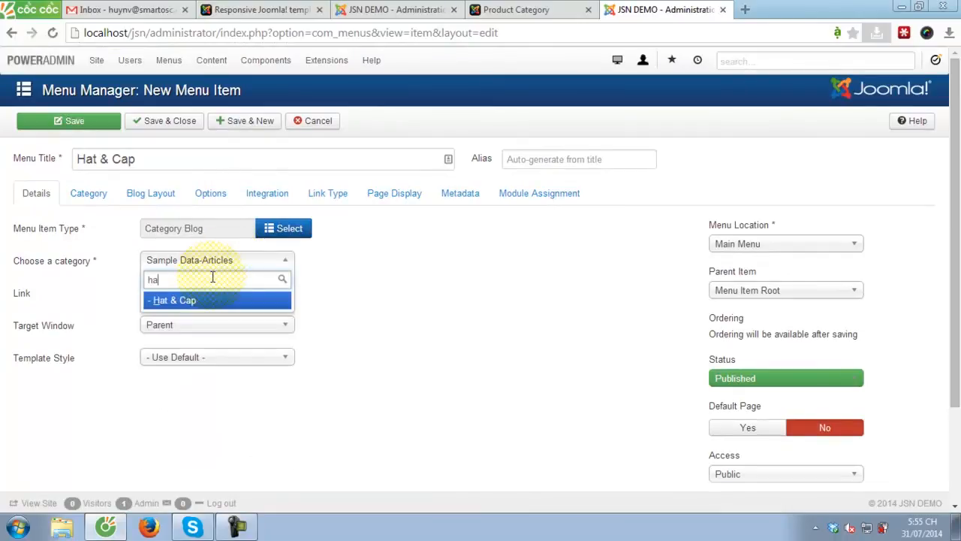
{"action": "left_click", "coordinate": [172, 300]}
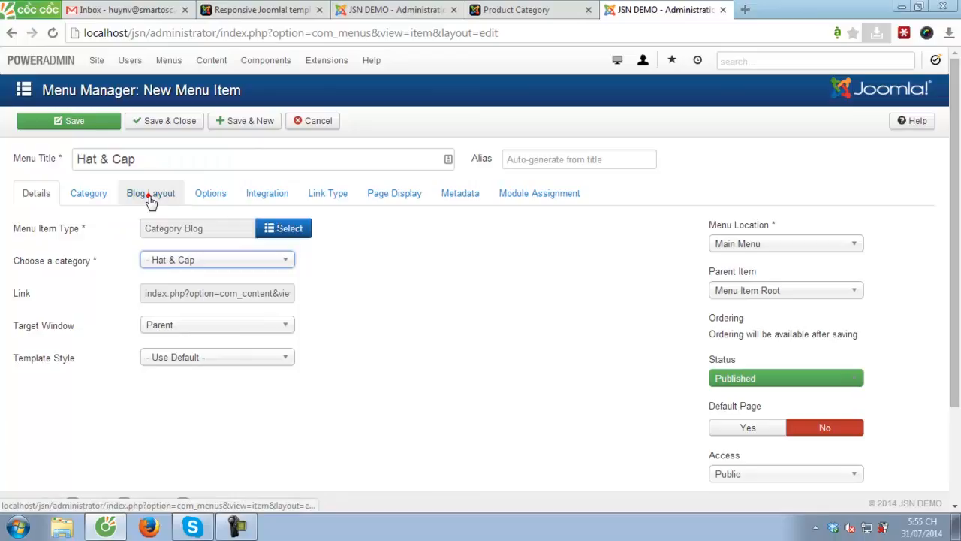
Set Blog Layout to 12 intro articles in 3 columns, then save and close the menu item.
{"action": "left_click", "coordinate": [150, 192]}
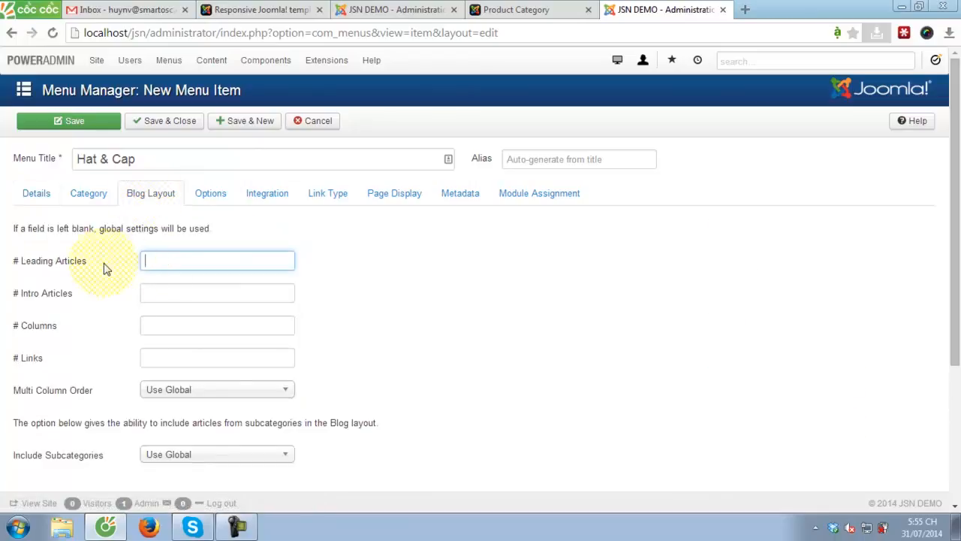
{"action": "left_click", "coordinate": [216, 293]}
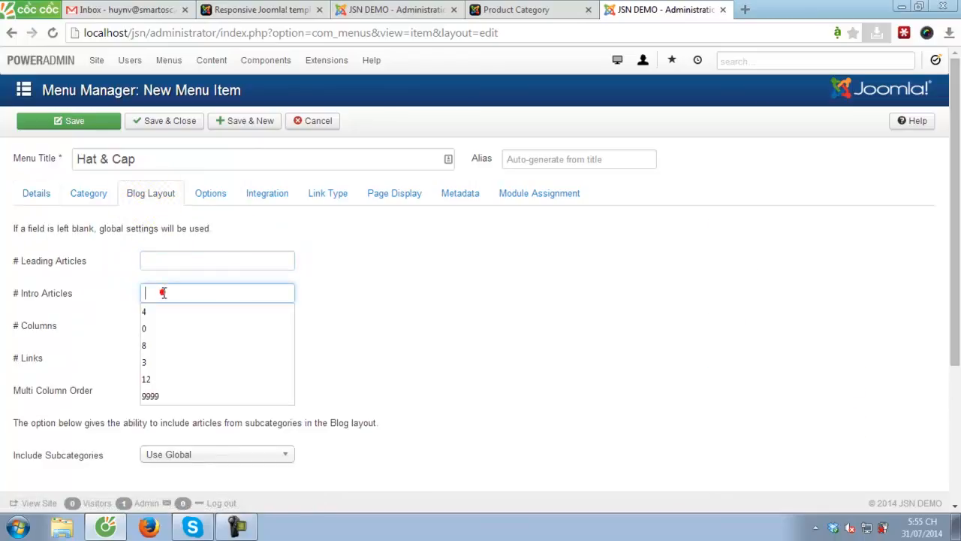
{"action": "left_click", "coordinate": [315, 332]}
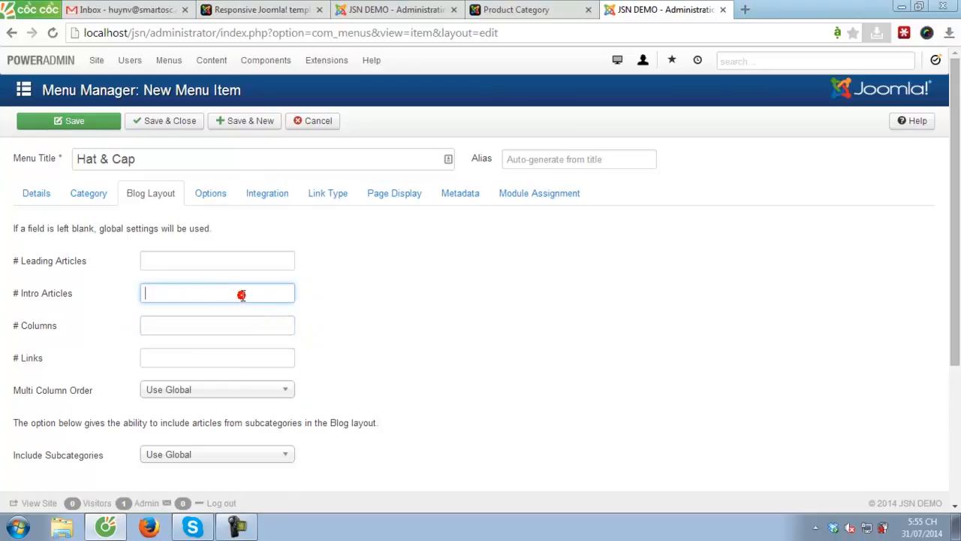
{"action": "type", "text": "12"}
{"action": "left_click", "coordinate": [216, 325]}
{"action": "type", "text": "3"}
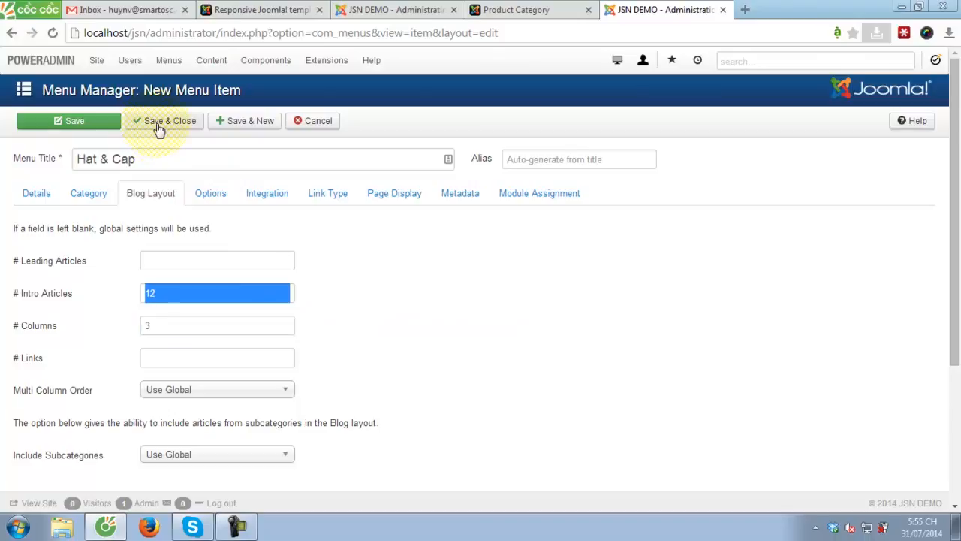
{"action": "left_click", "coordinate": [163, 120]}
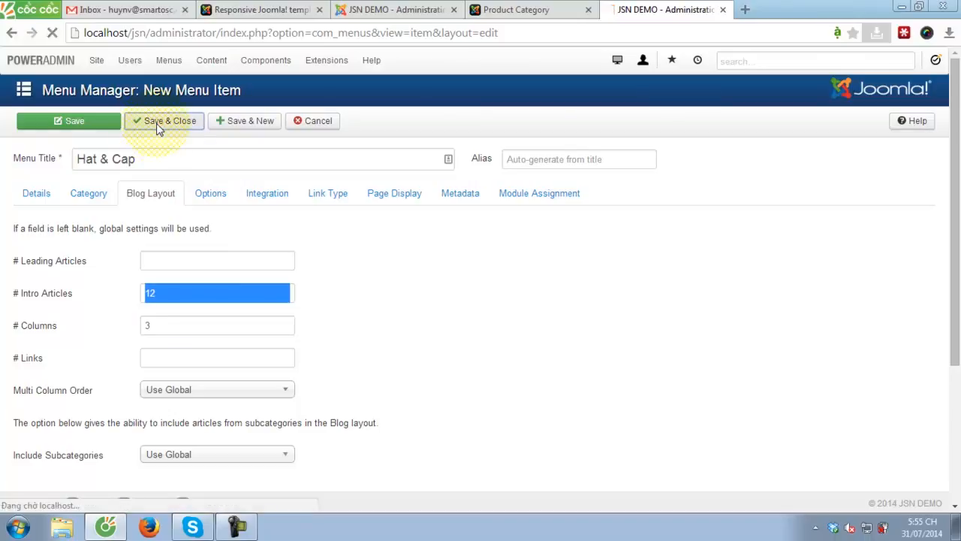
{"action": "left_click", "coordinate": [164, 120]}
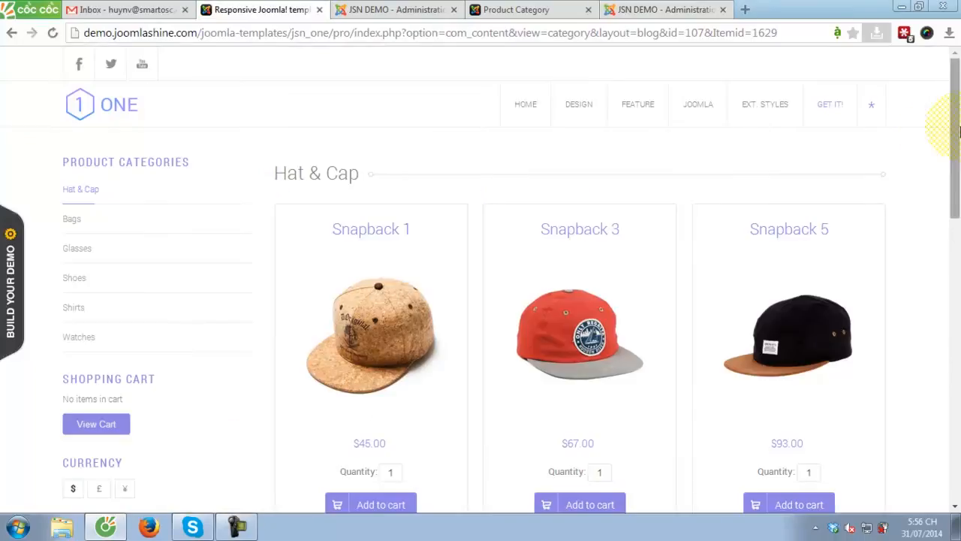
Scroll through the live Hat & Cap page, then return to the administrator tab.
{"action": "scroll", "scroll_direction": "down", "scroll_amount": 3}
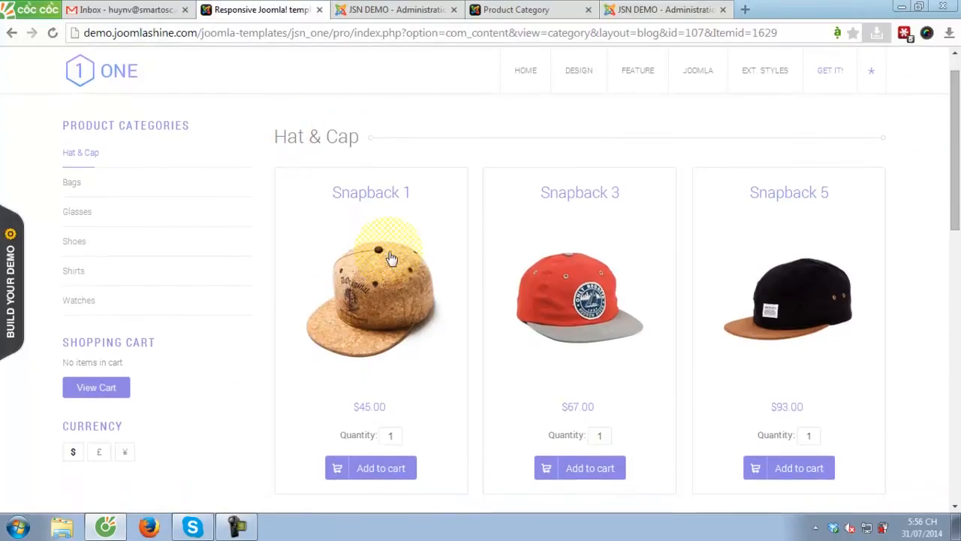
{"action": "scroll", "scroll_direction": "down", "scroll_amount": 3}
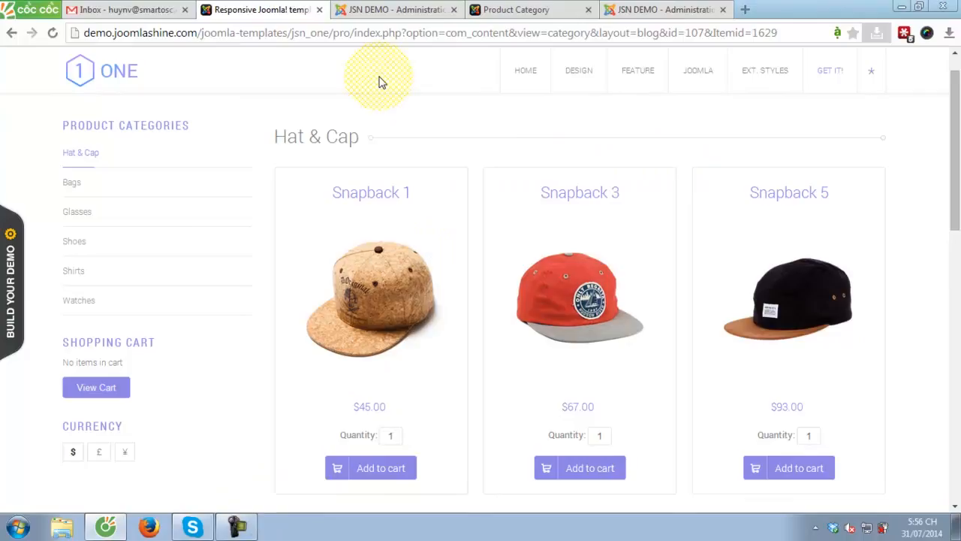
{"action": "left_click", "coordinate": [664, 9]}
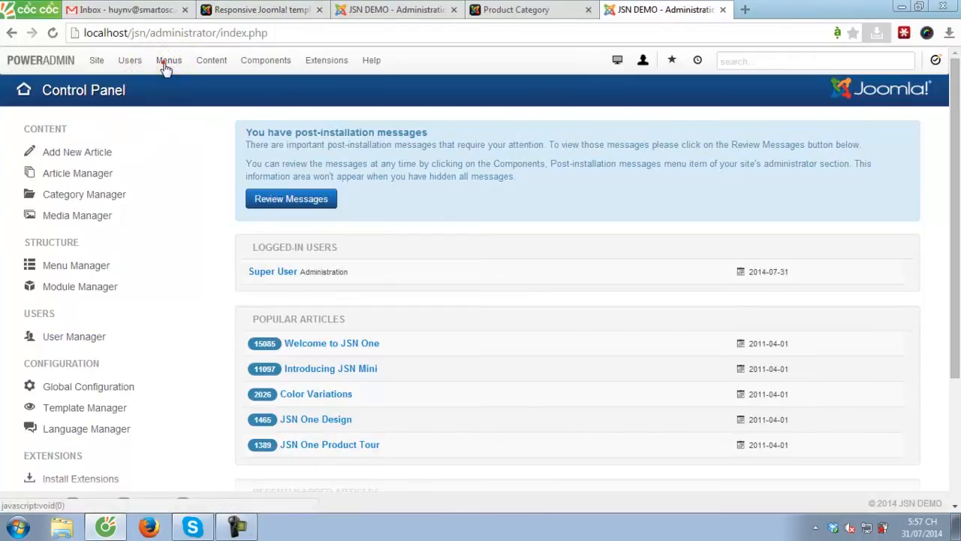
Start a new Main Menu item titled 'Chemise 1'.
{"action": "left_click", "coordinate": [168, 60]}
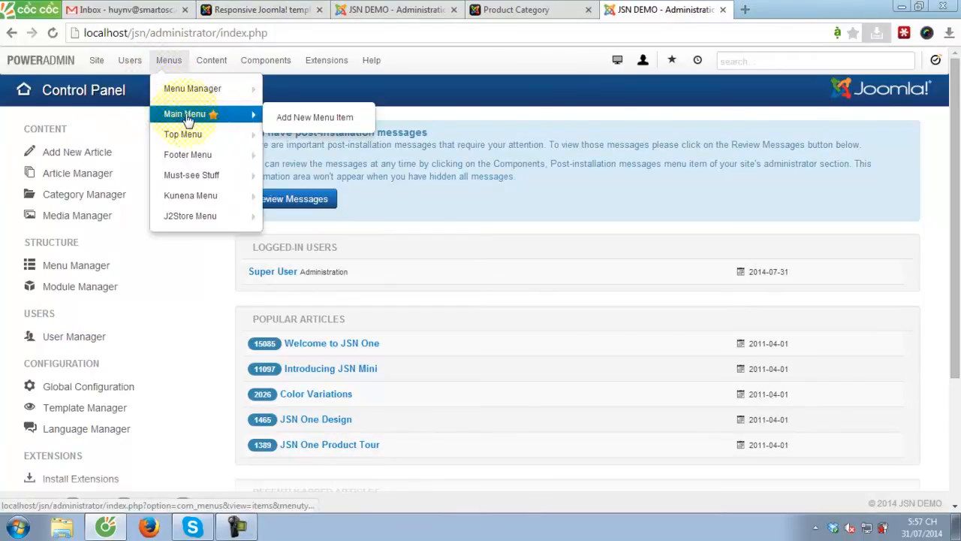
{"action": "left_click", "coordinate": [314, 117]}
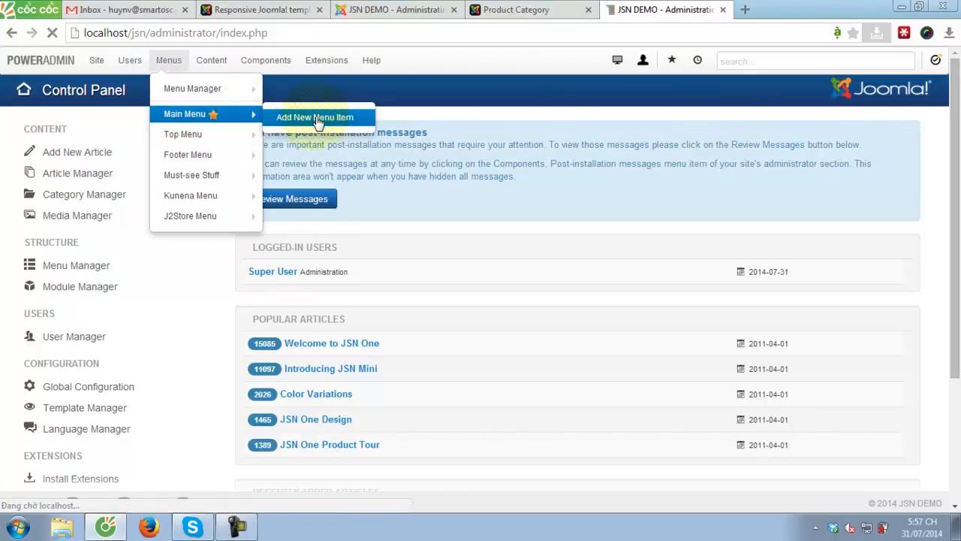
{"action": "left_click", "coordinate": [313, 118]}
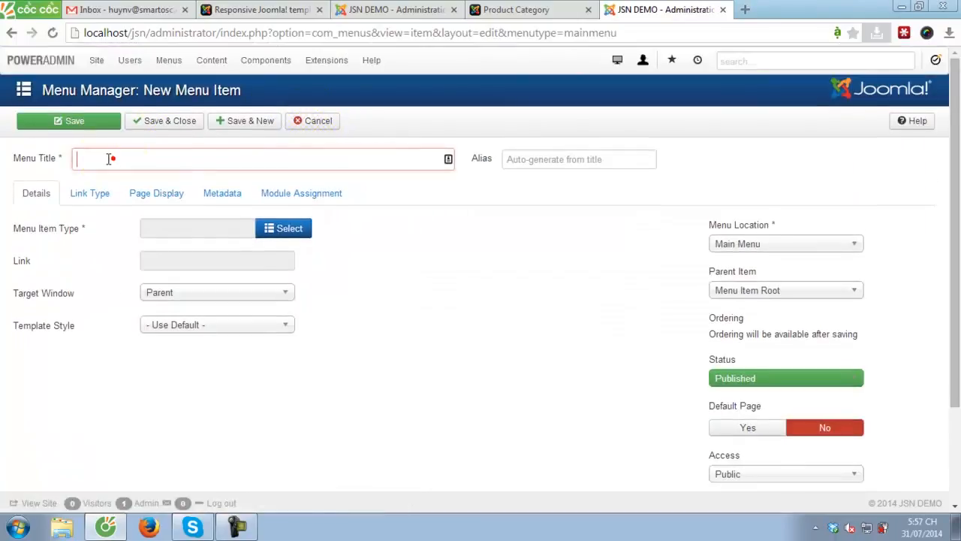
{"action": "type", "text": "Chemise 1"}
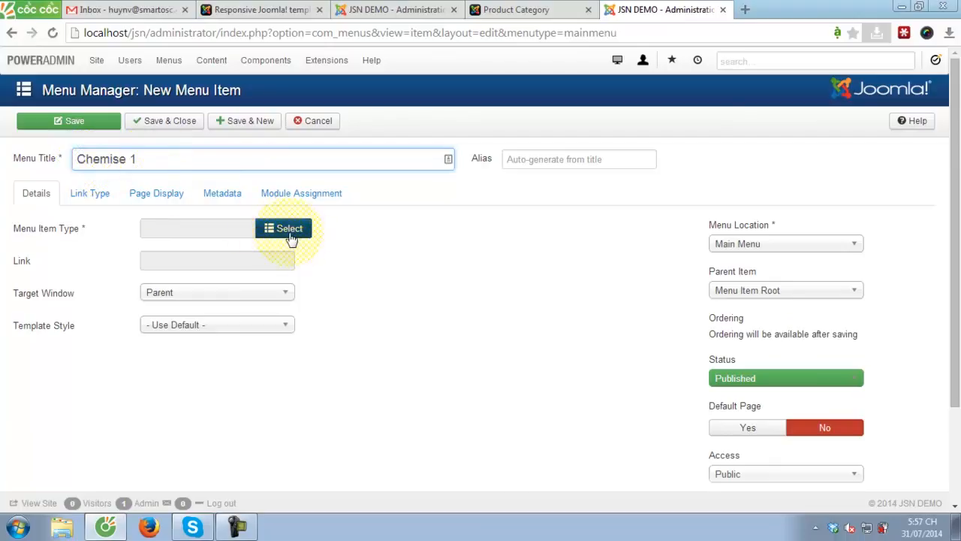
Choose Single Article (under Articles) as the menu item type.
{"action": "left_click", "coordinate": [284, 228]}
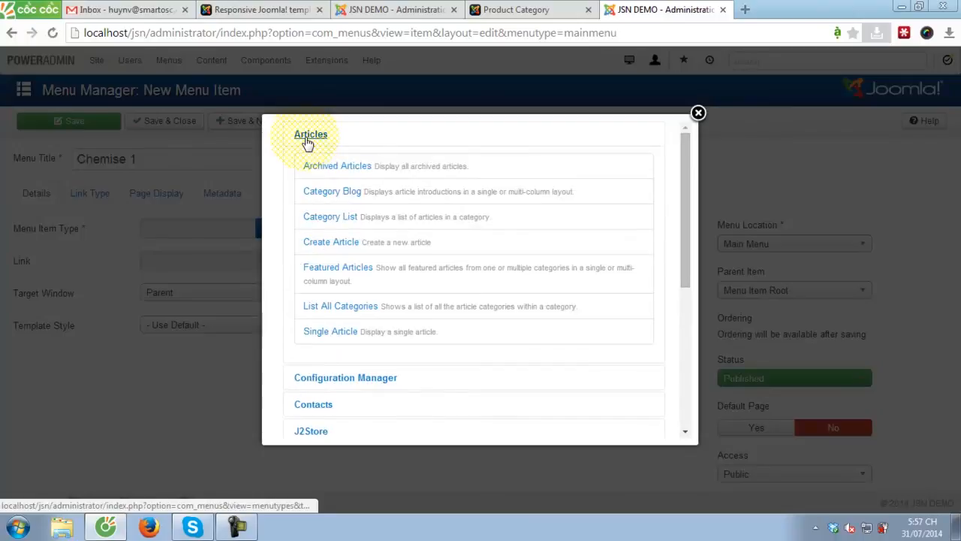
{"action": "mouse_move", "coordinate": [336, 338]}
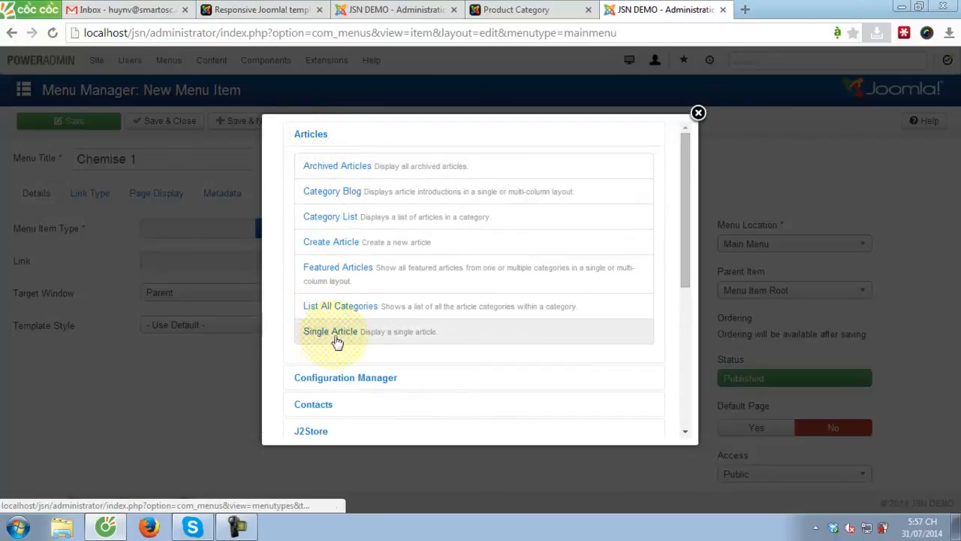
{"action": "left_click", "coordinate": [331, 332]}
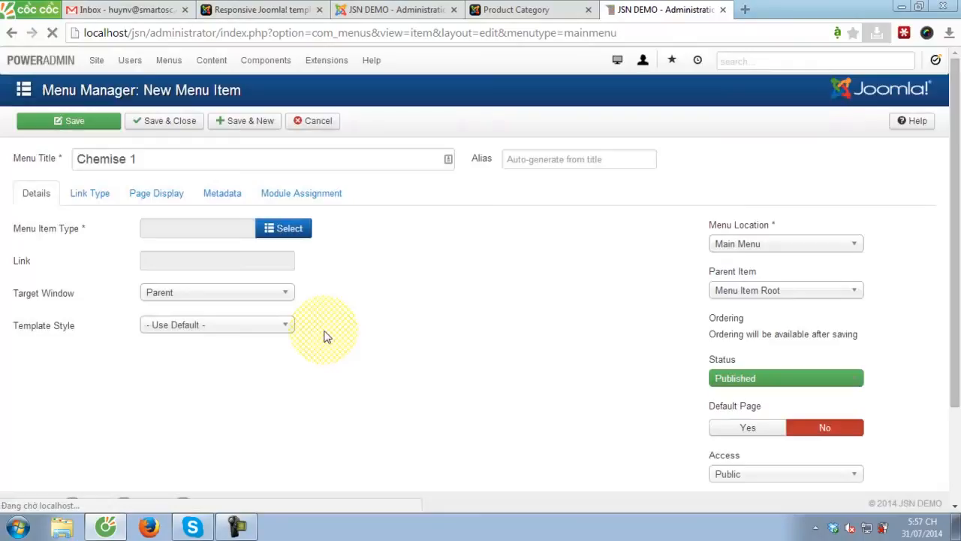
Filter the article picker to the J2Store category and select the Chemise 1 article.
{"action": "left_click", "coordinate": [282, 228]}
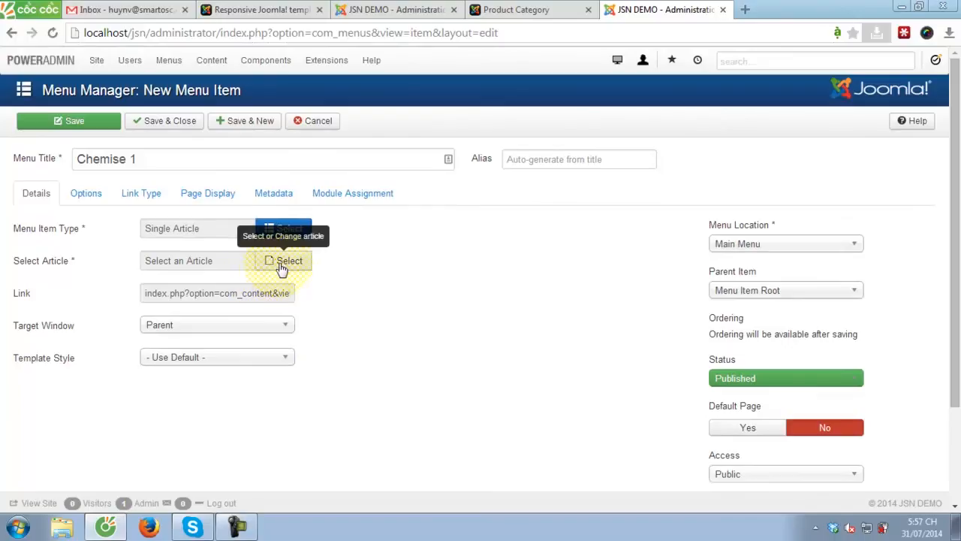
{"action": "left_click", "coordinate": [282, 261]}
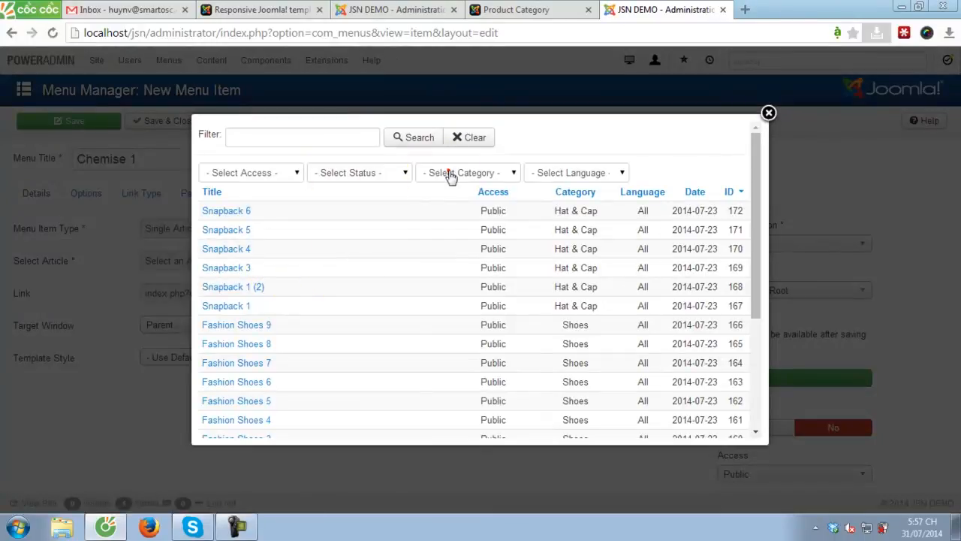
{"action": "left_click", "coordinate": [466, 171]}
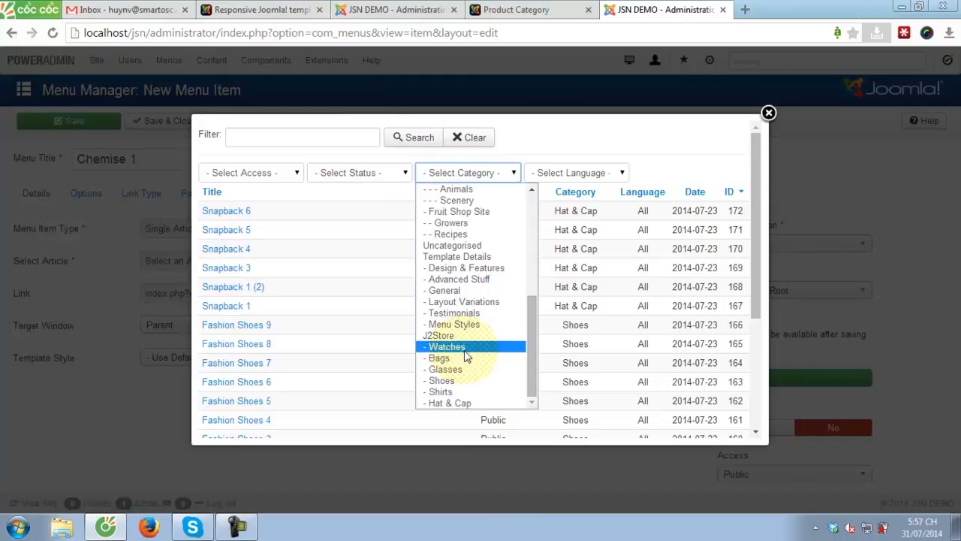
{"action": "left_click", "coordinate": [439, 334]}
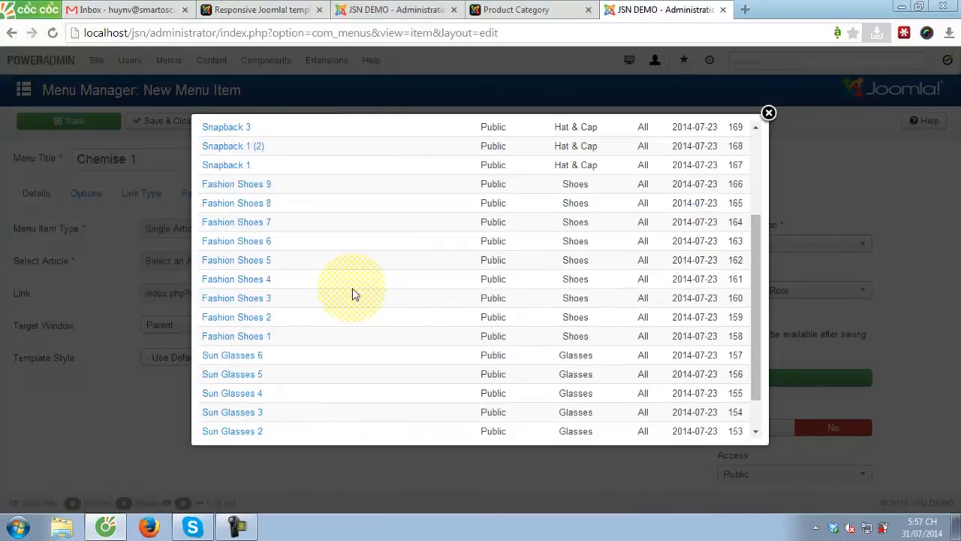
{"action": "scroll", "scroll_direction": "down", "scroll_amount": 3}
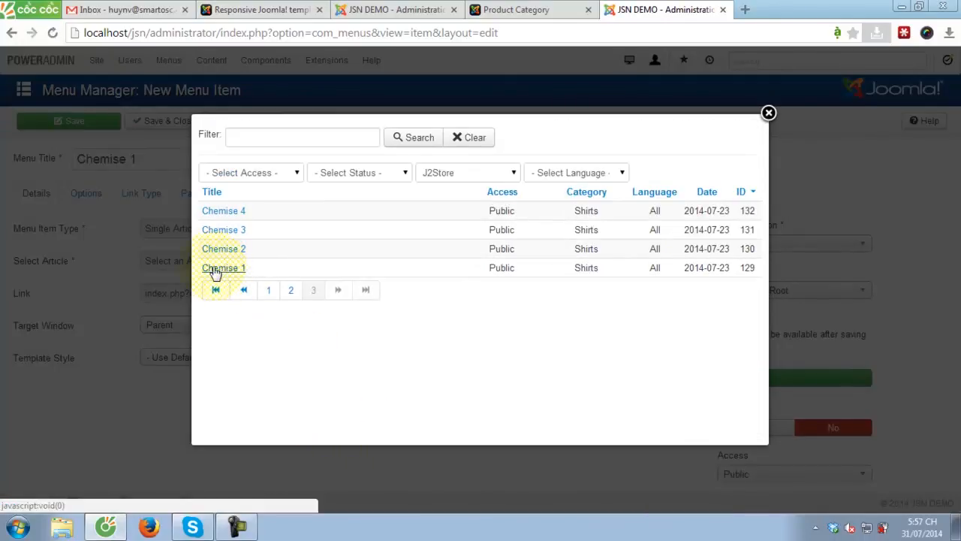
{"action": "left_click", "coordinate": [222, 267]}
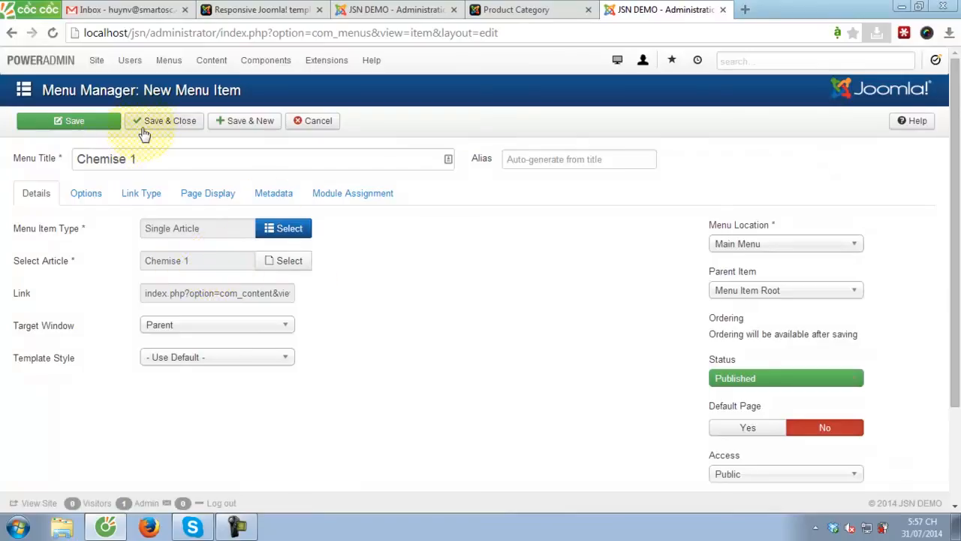
Save and close the Chemise 1 menu item, then review its product page on the site.
{"action": "left_click", "coordinate": [164, 120]}
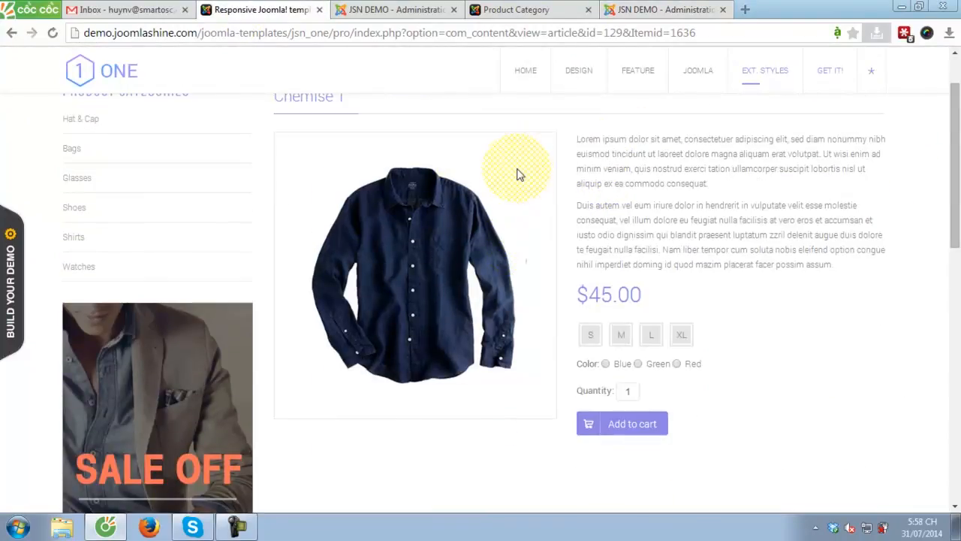
{"action": "scroll", "scroll_direction": "down", "scroll_amount": 3}
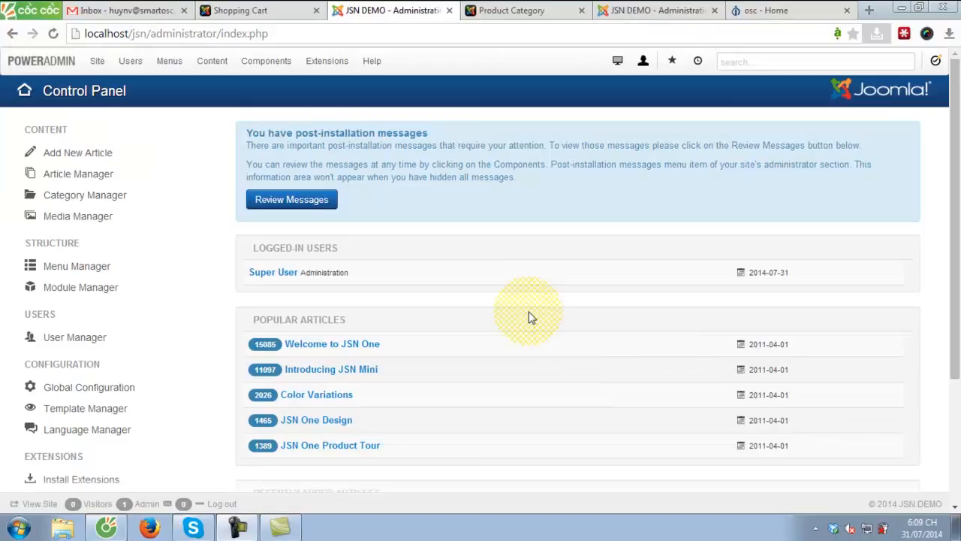
{"action": "mouse_move", "coordinate": [291, 198]}
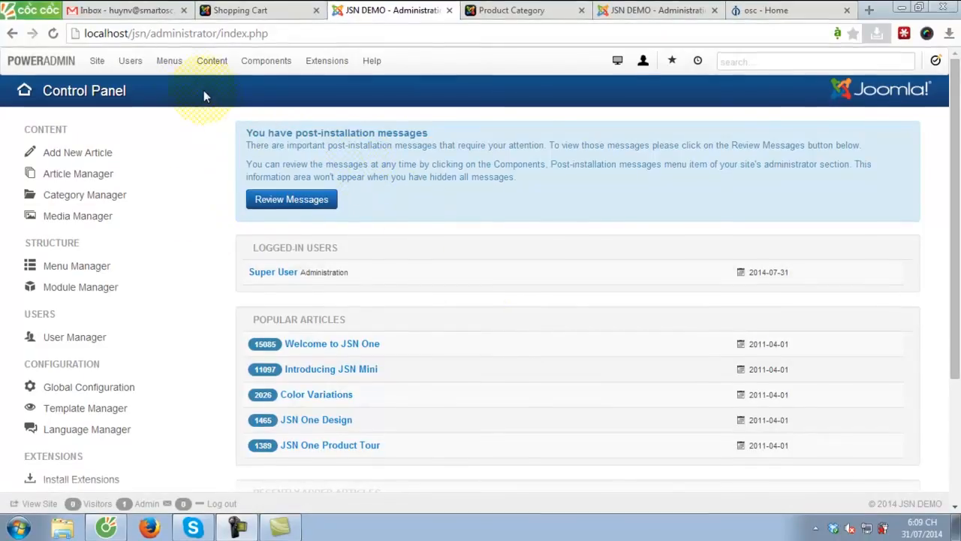
Start a new Main Menu item titled 'Shopping Cart'.
{"action": "left_click", "coordinate": [168, 60]}
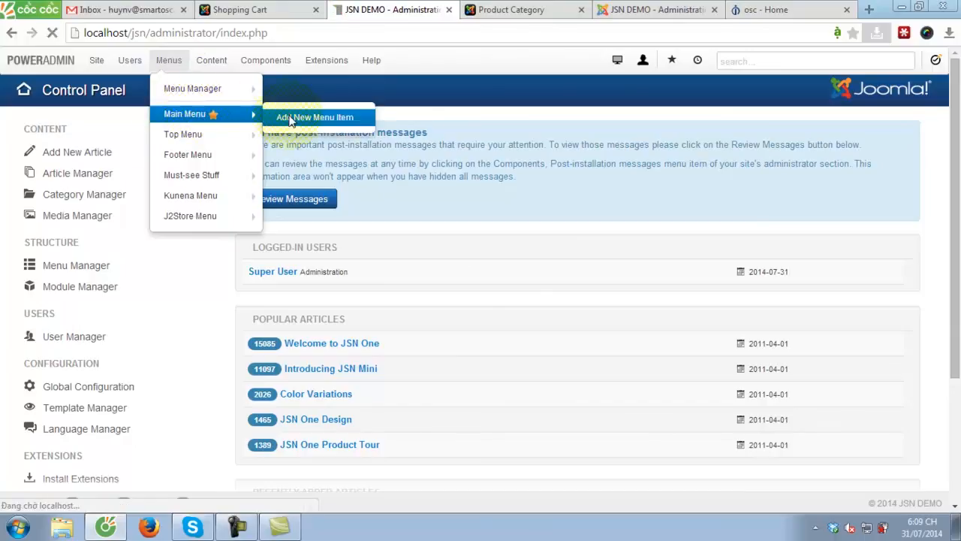
{"action": "mouse_move", "coordinate": [316, 117]}
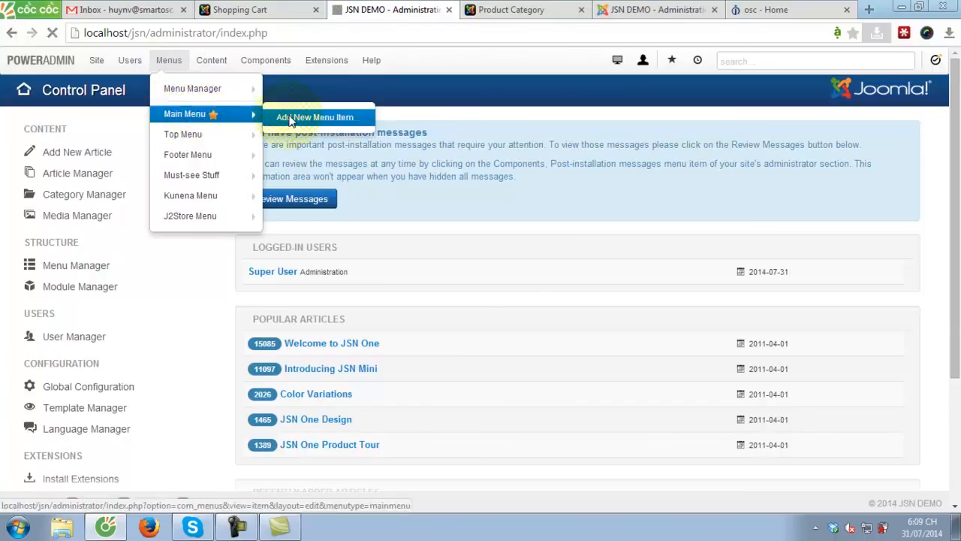
{"action": "left_click", "coordinate": [315, 117]}
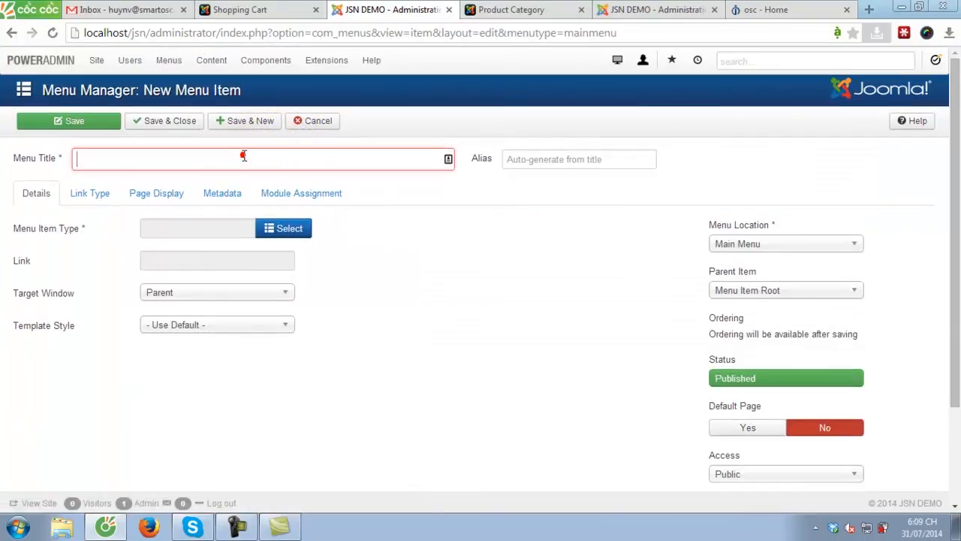
{"action": "type", "text": "Shopp"}
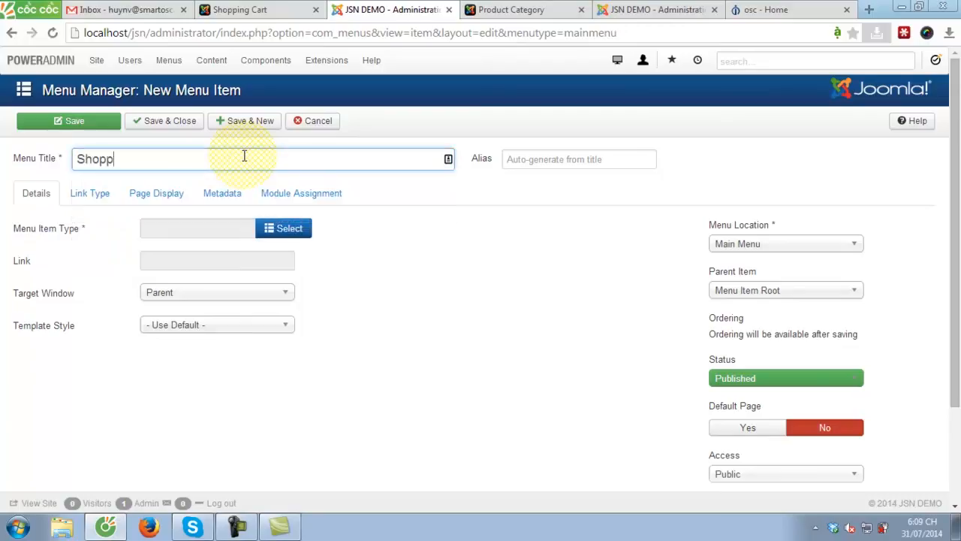
{"action": "type", "text": "ing Cart"}
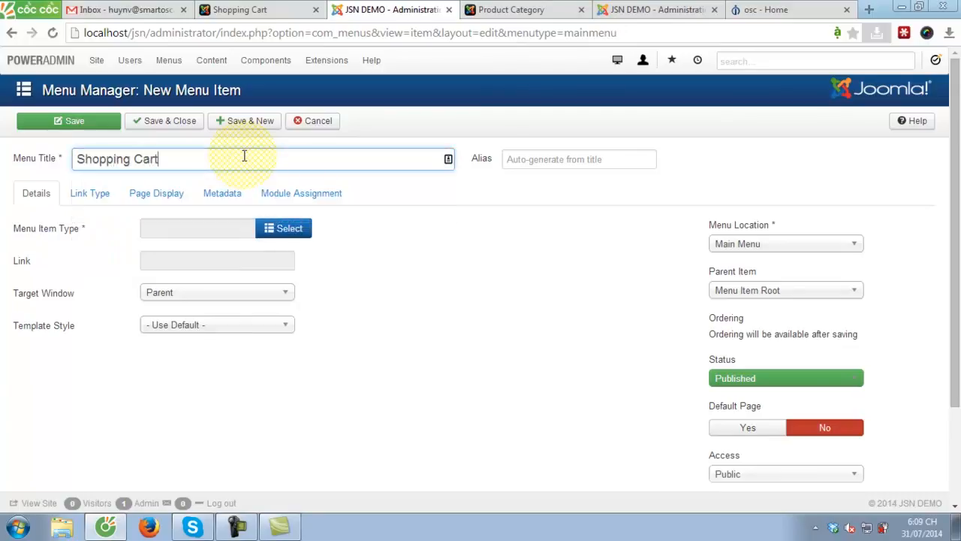
Choose the J2Store Cart menu item type and submit the item for saving.
{"action": "left_click", "coordinate": [282, 228]}
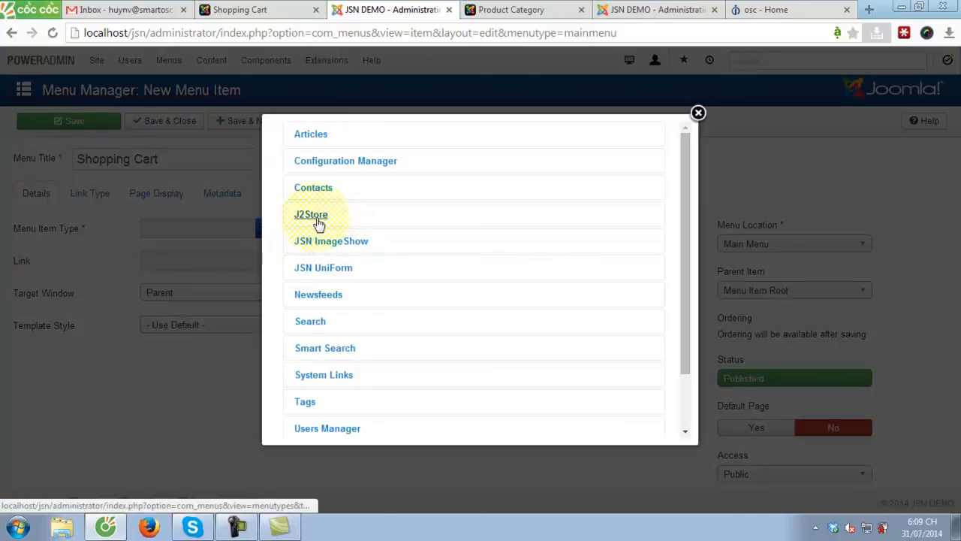
{"action": "left_click", "coordinate": [311, 213]}
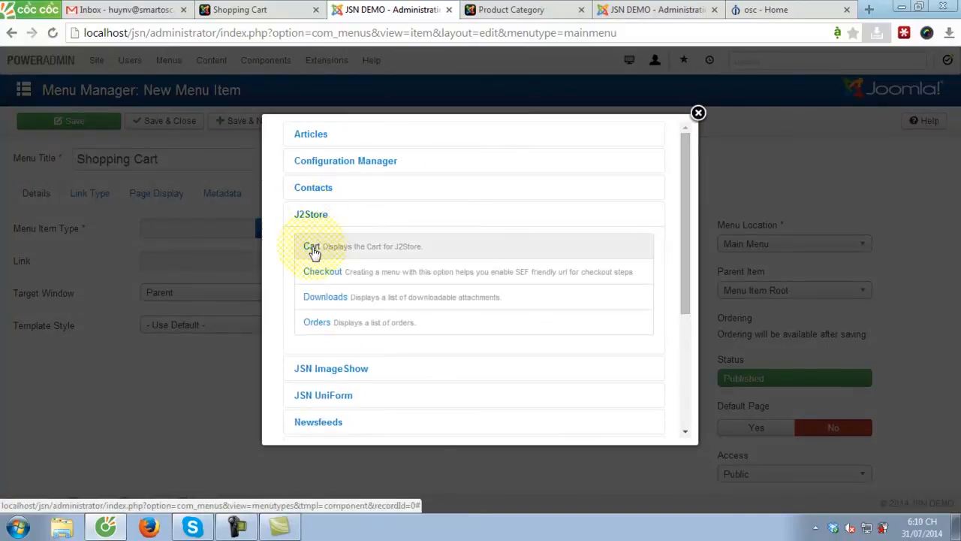
{"action": "left_click", "coordinate": [312, 247]}
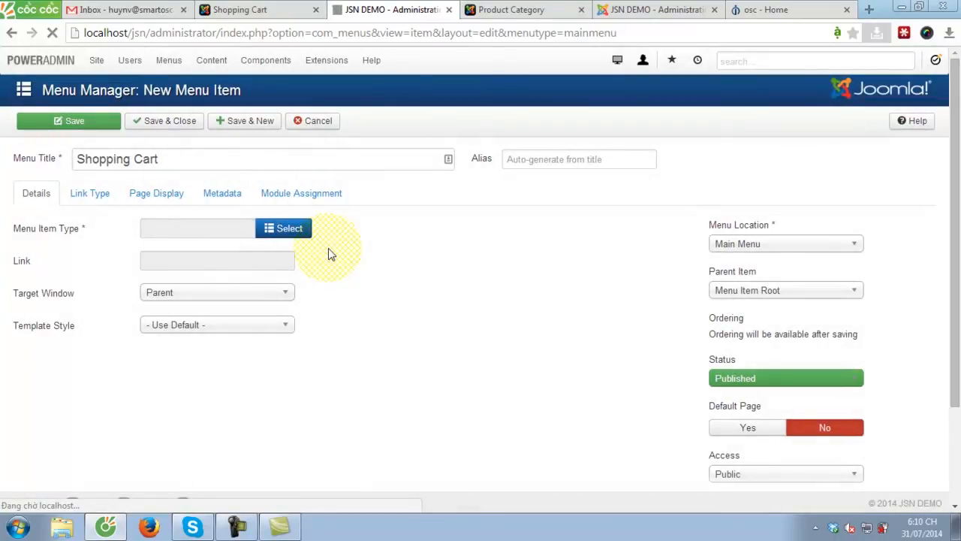
{"action": "left_click", "coordinate": [282, 228]}
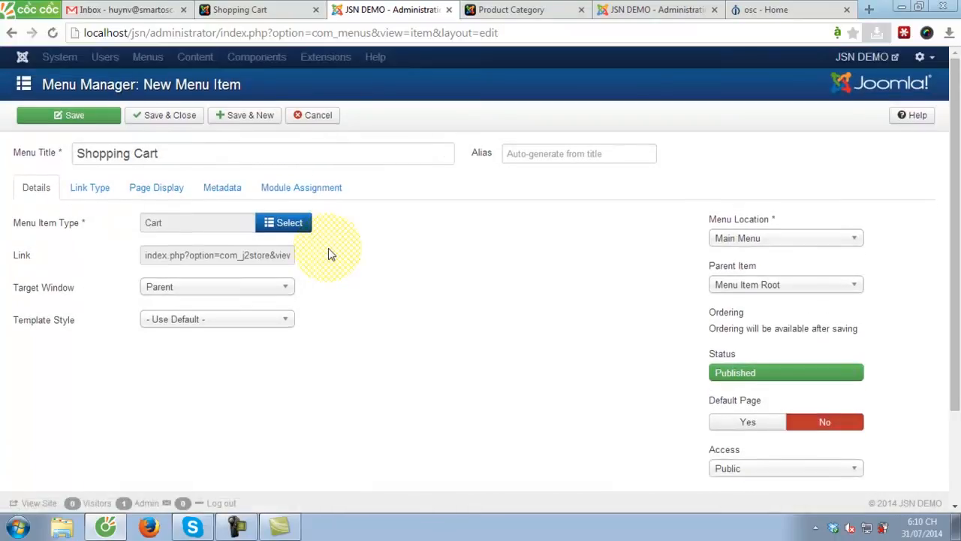
{"action": "left_click", "coordinate": [164, 120]}
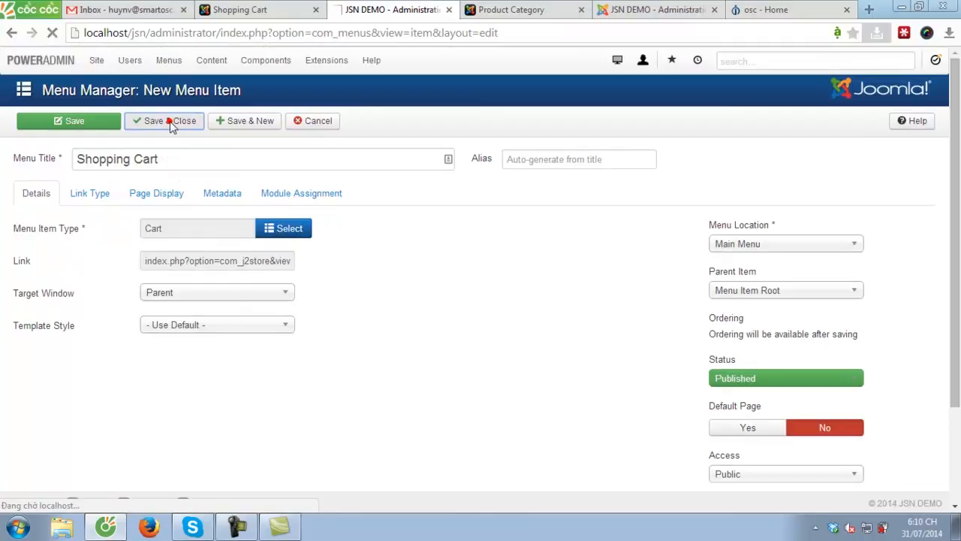
Save and close the Shopping Cart menu item to view the cart page on the front end.
{"action": "left_click", "coordinate": [164, 120]}
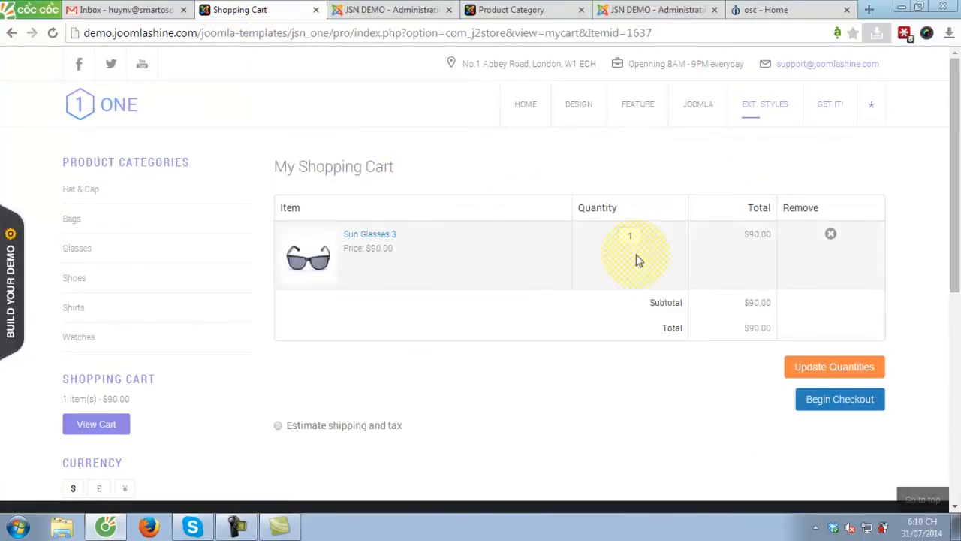
{"action": "mouse_move", "coordinate": [693, 213]}
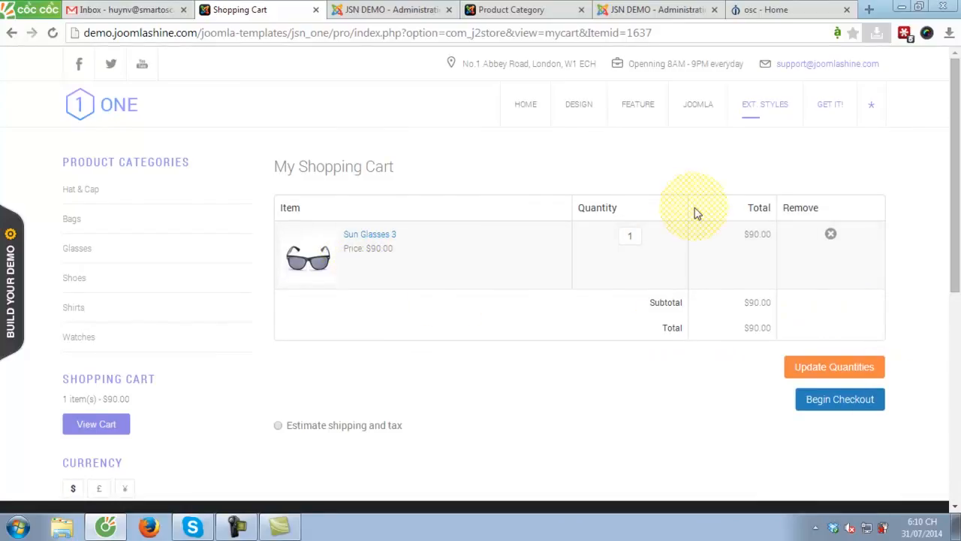